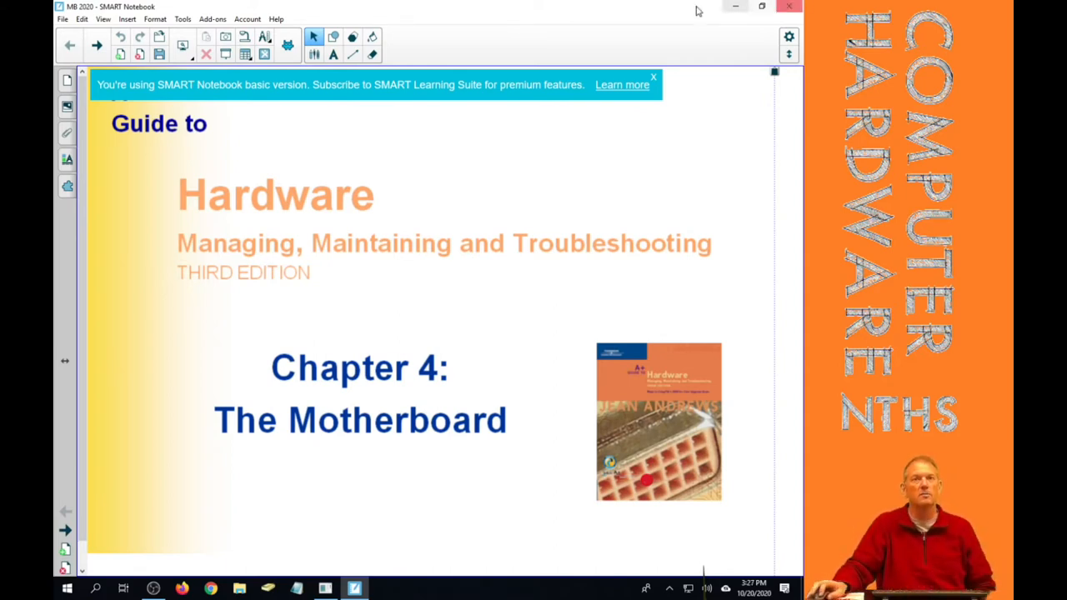
Close the SMART Learning Suite subscription banner and advance to the Objectives page
click(653, 77)
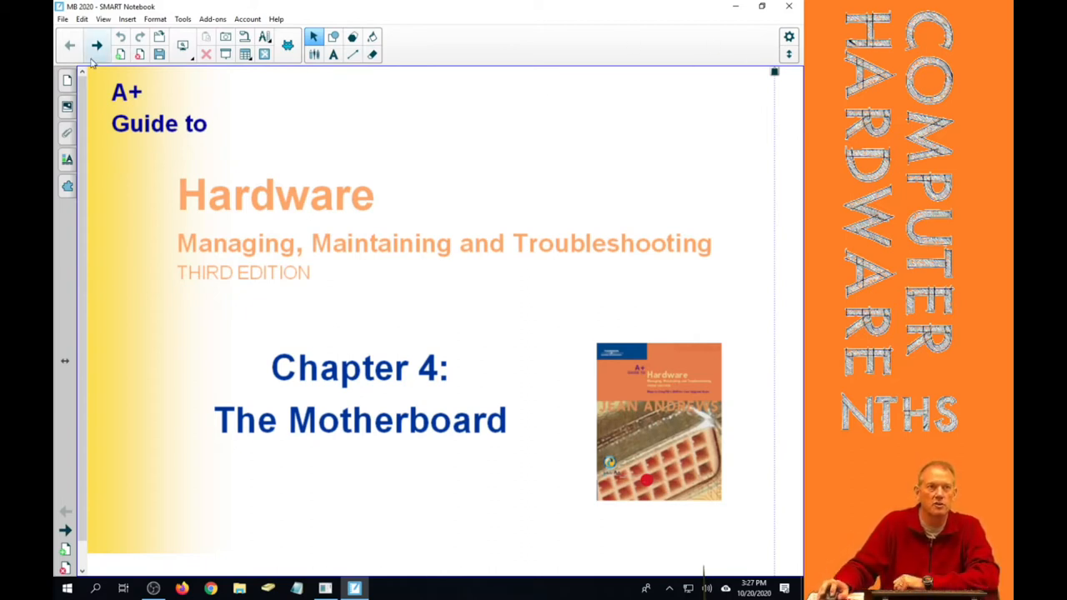
click(96, 45)
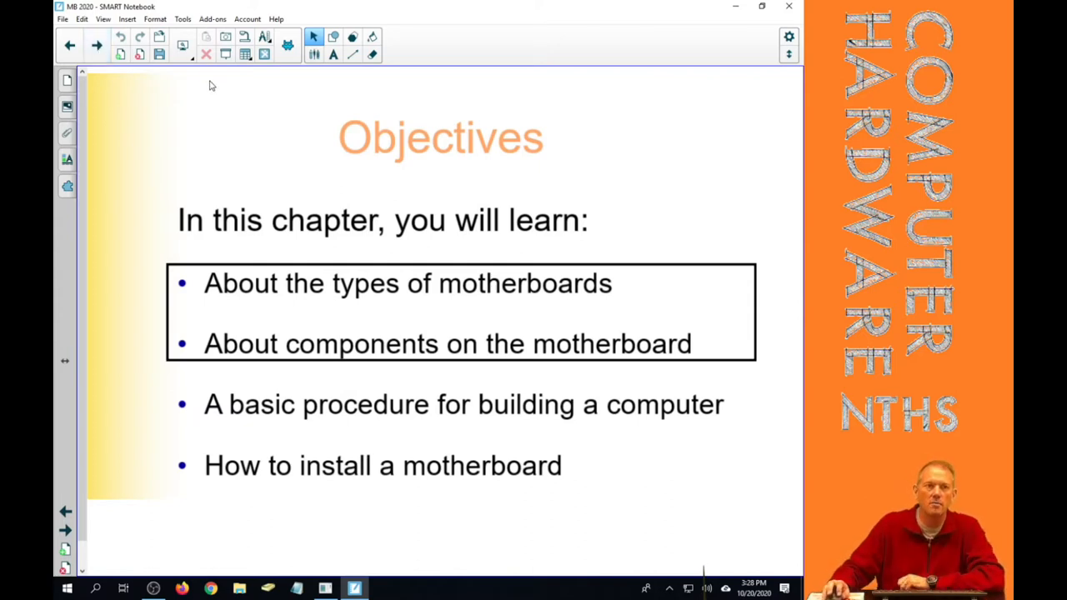
Advance to the 'What is the purpose of the Motherboard?' page
click(97, 45)
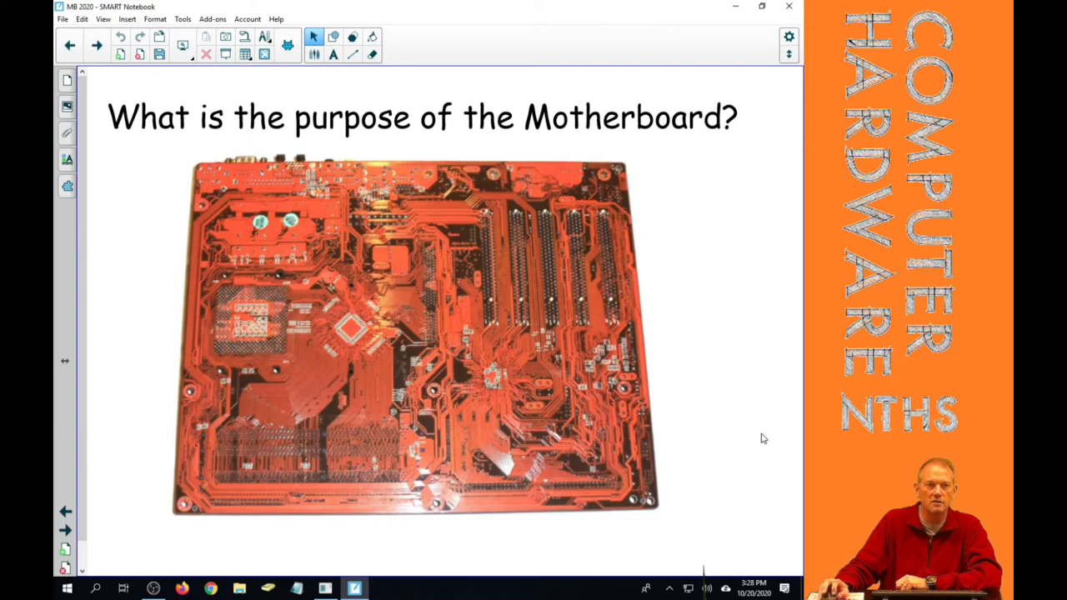
mouse_move(450, 297)
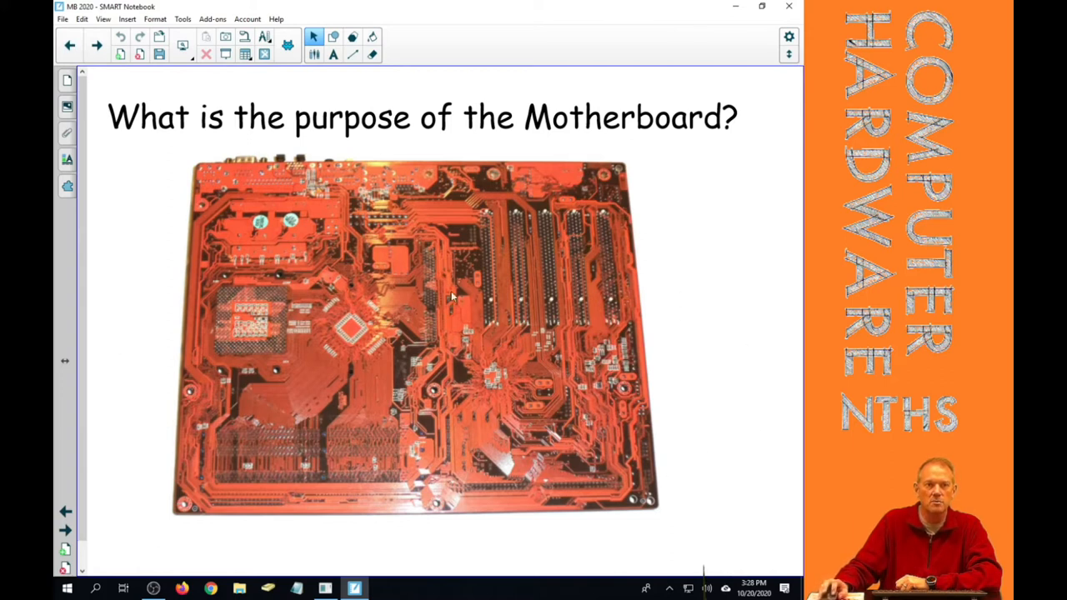
mouse_move(332, 304)
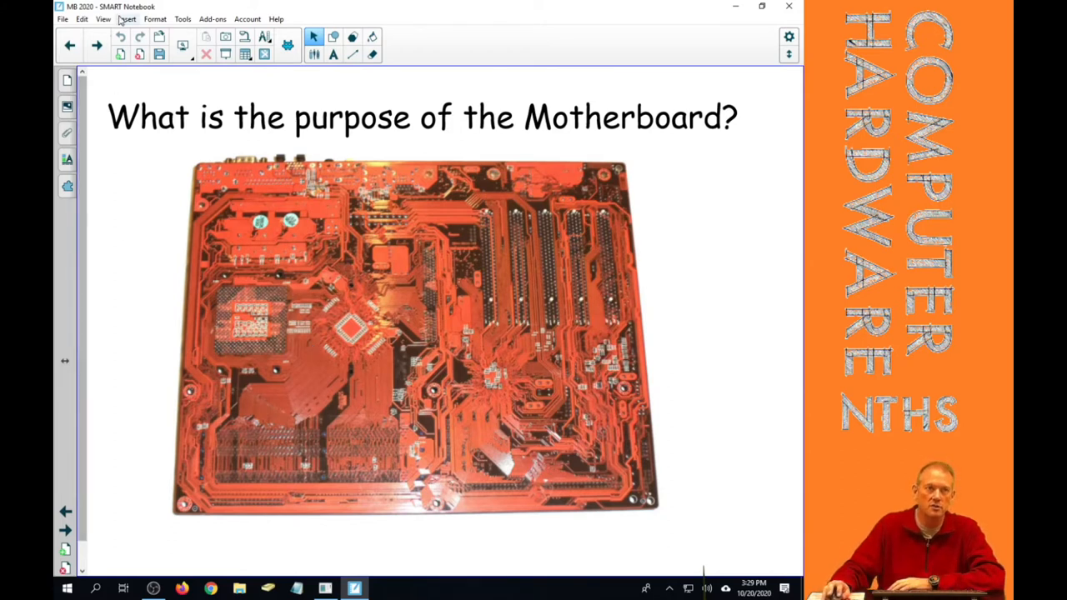
Advance to page 3, 'Types of Motherboards'
click(97, 46)
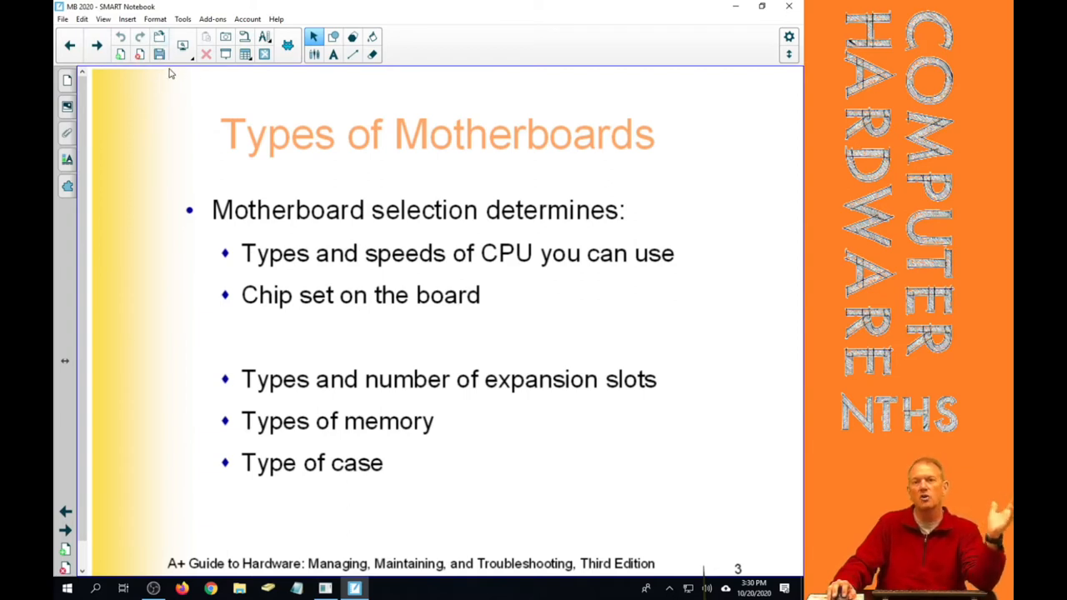
mouse_move(158, 54)
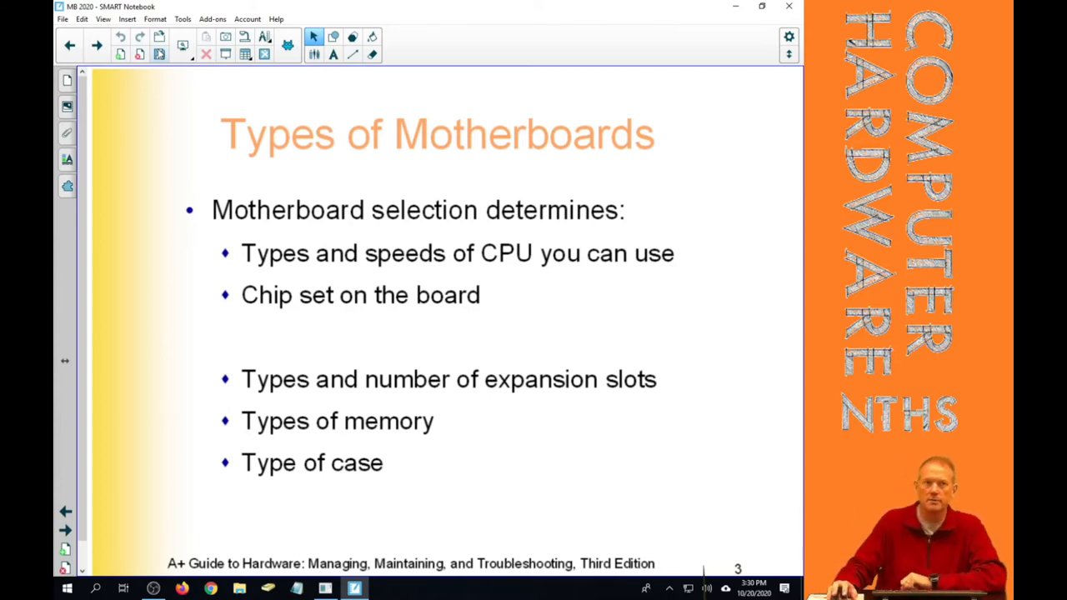
mouse_move(97, 45)
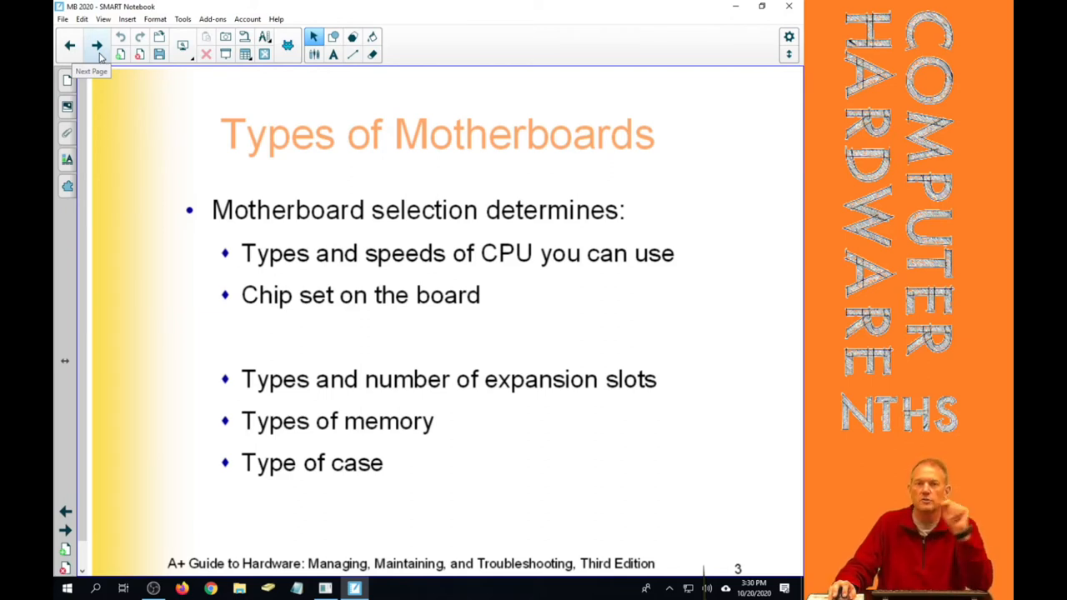
Advance to the Objective 1 'Ford vs Chevrolet' page on sockets and manufacturers
click(97, 45)
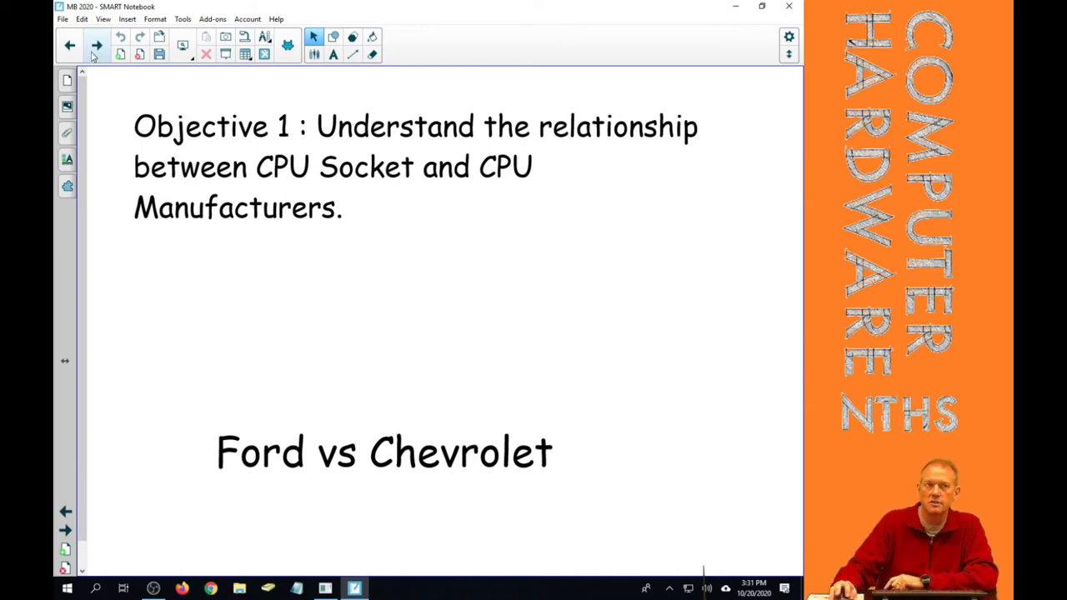
Page through the AMD PGA socket slides to the LGA-board PGA vs LGA page
click(96, 45)
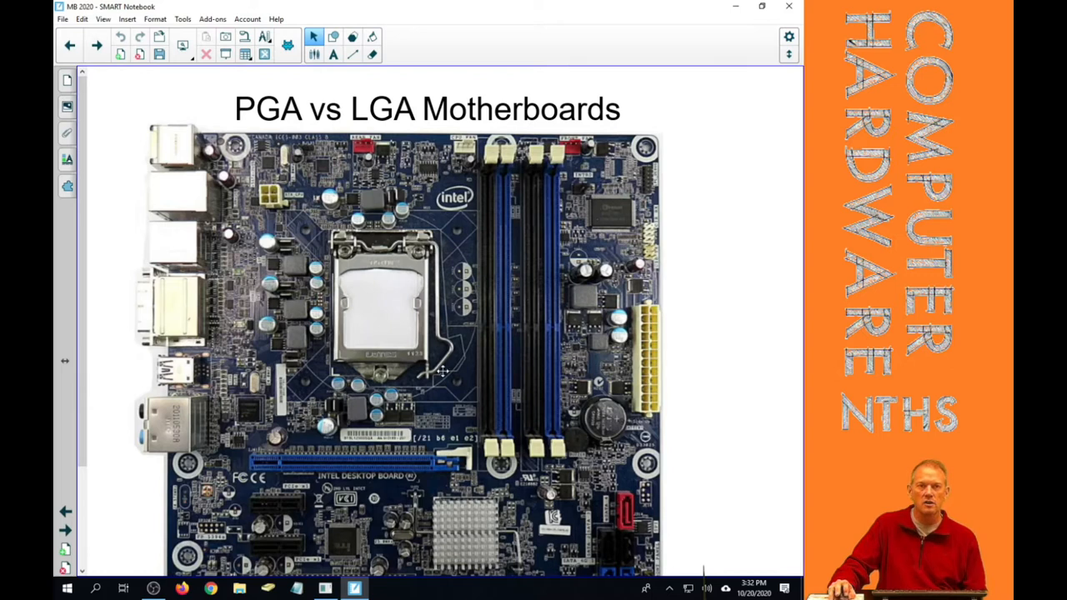
mouse_move(456, 364)
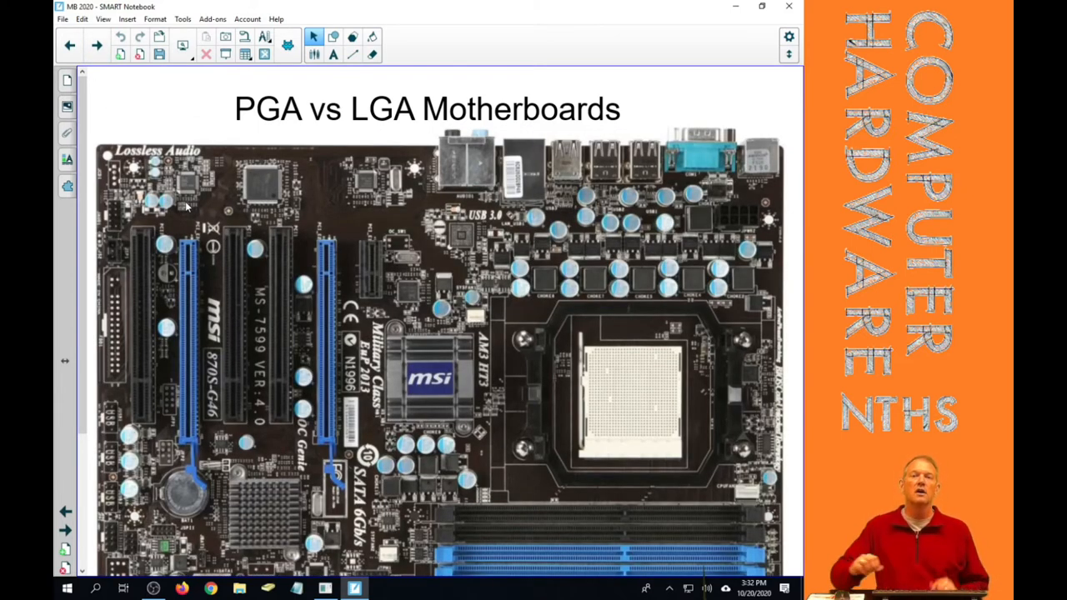
mouse_move(654, 359)
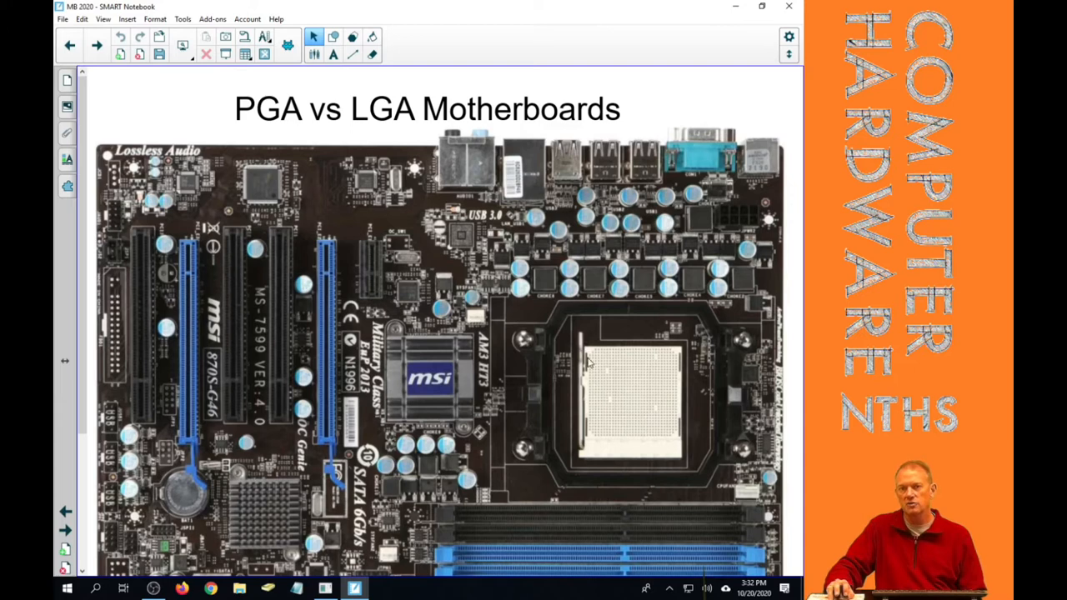
mouse_move(671, 390)
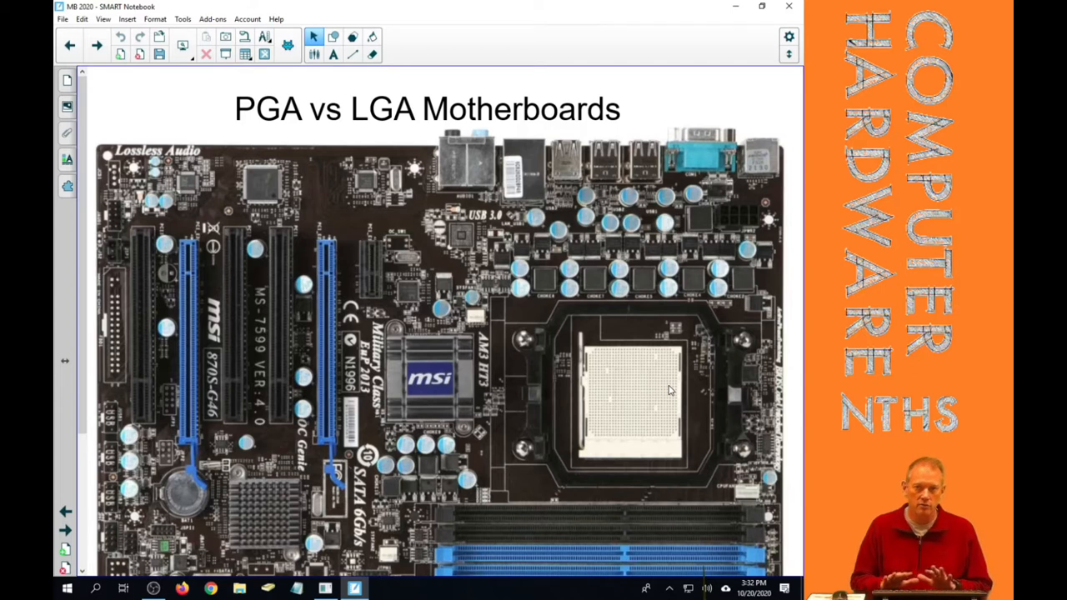
mouse_move(661, 414)
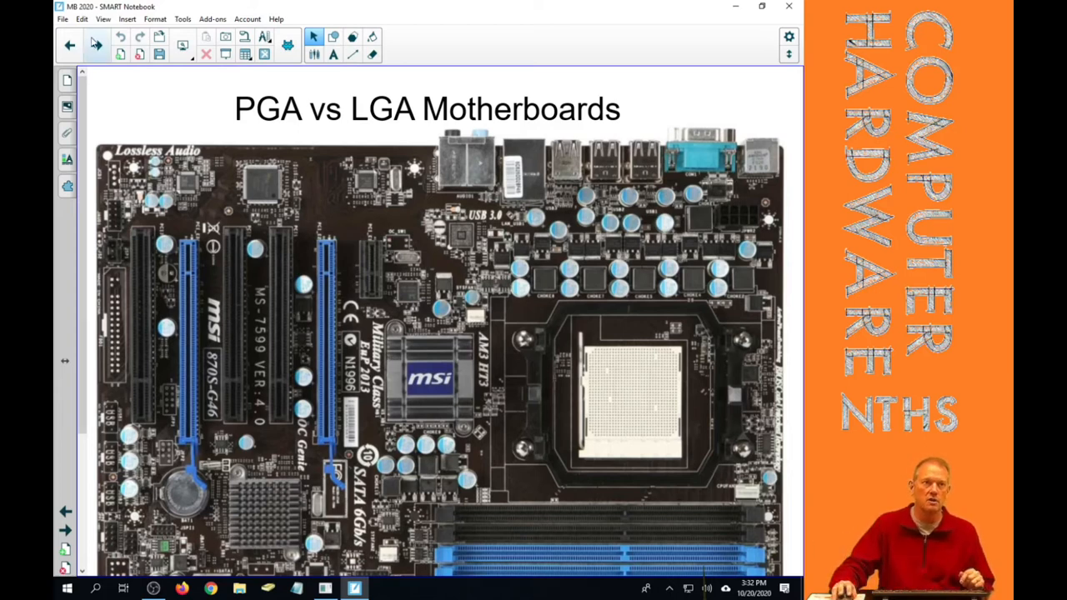
click(97, 45)
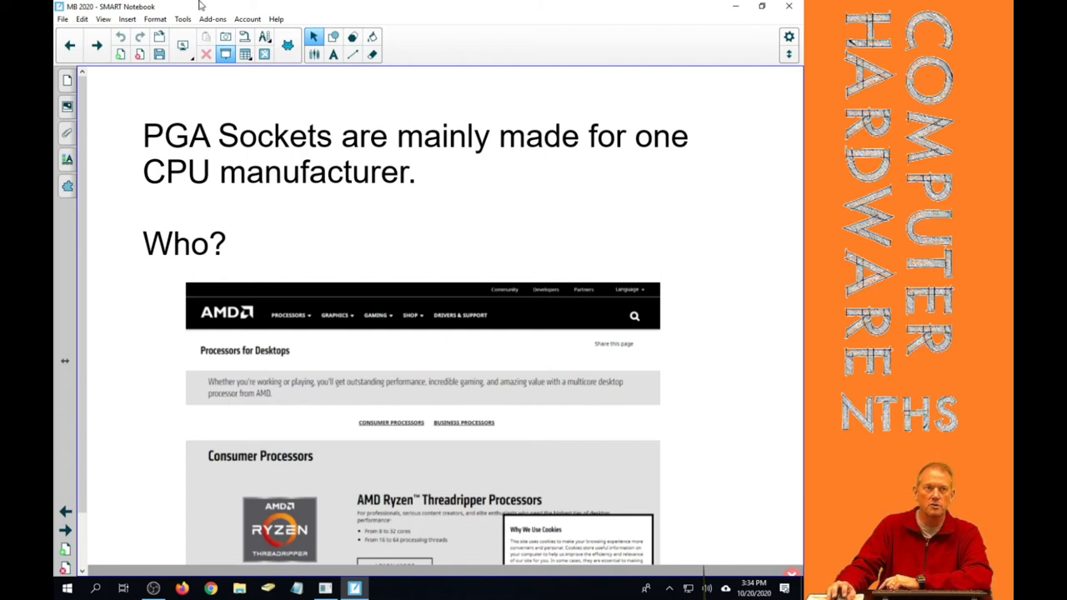
click(96, 45)
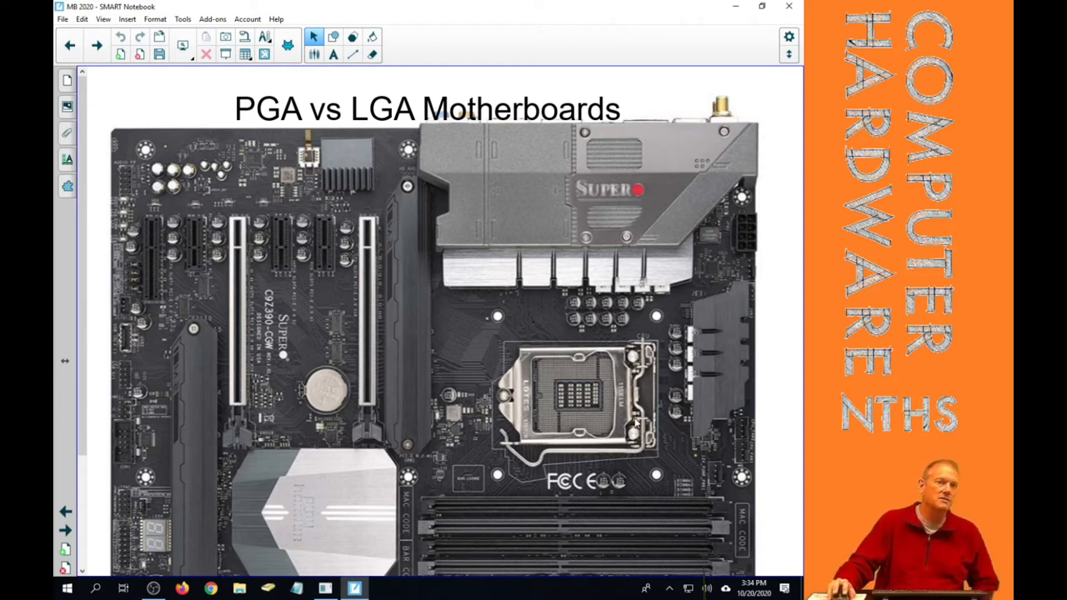
mouse_move(536, 356)
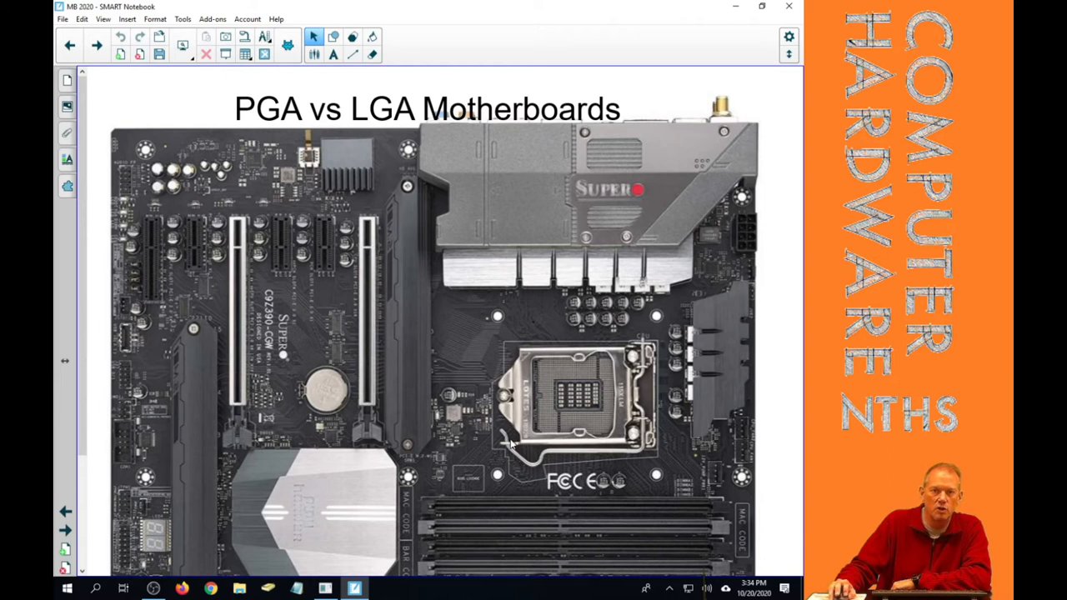
mouse_move(596, 376)
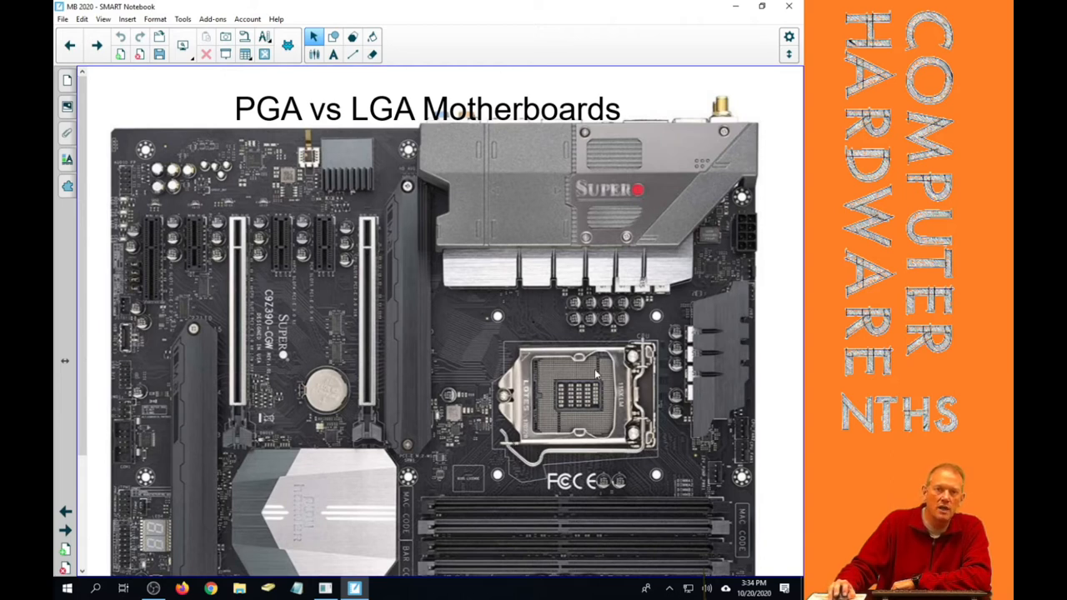
mouse_move(625, 444)
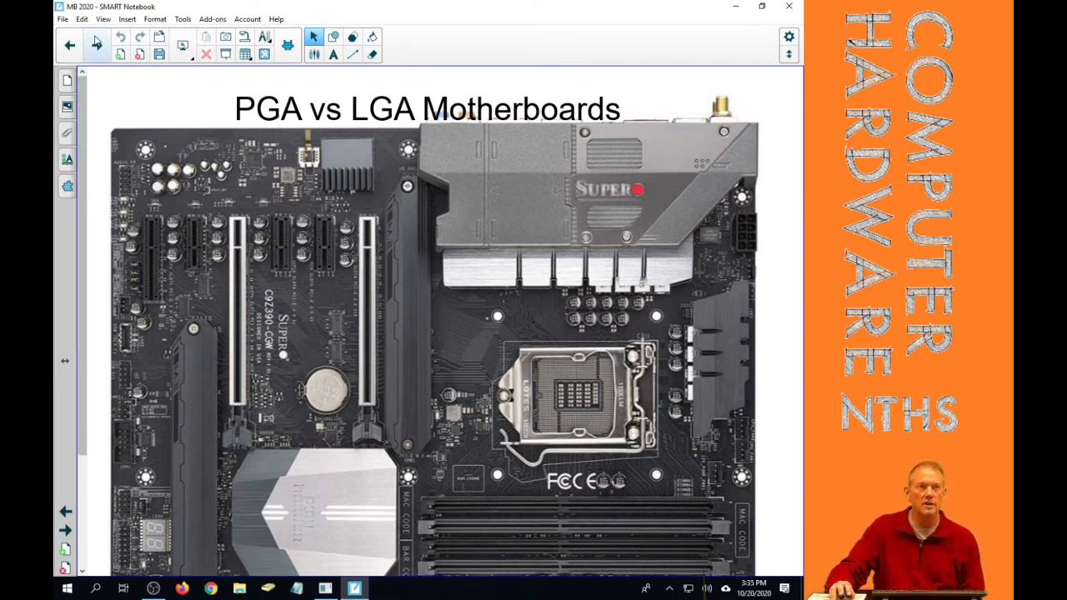
Advance to the PGA vs LGA page showing the Gigabyte FM2+ board
click(97, 45)
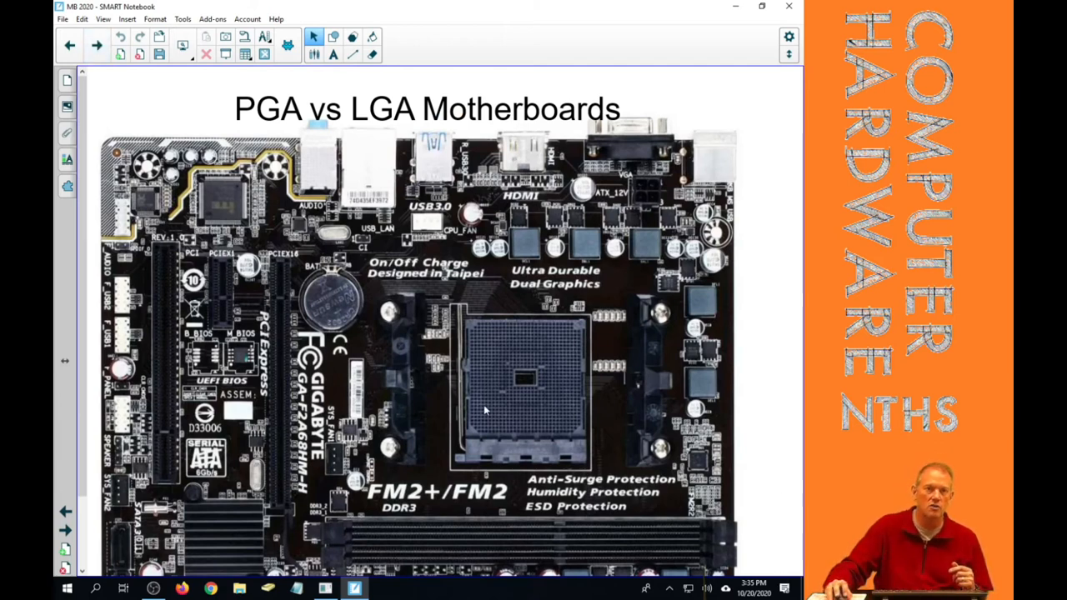
mouse_move(519, 361)
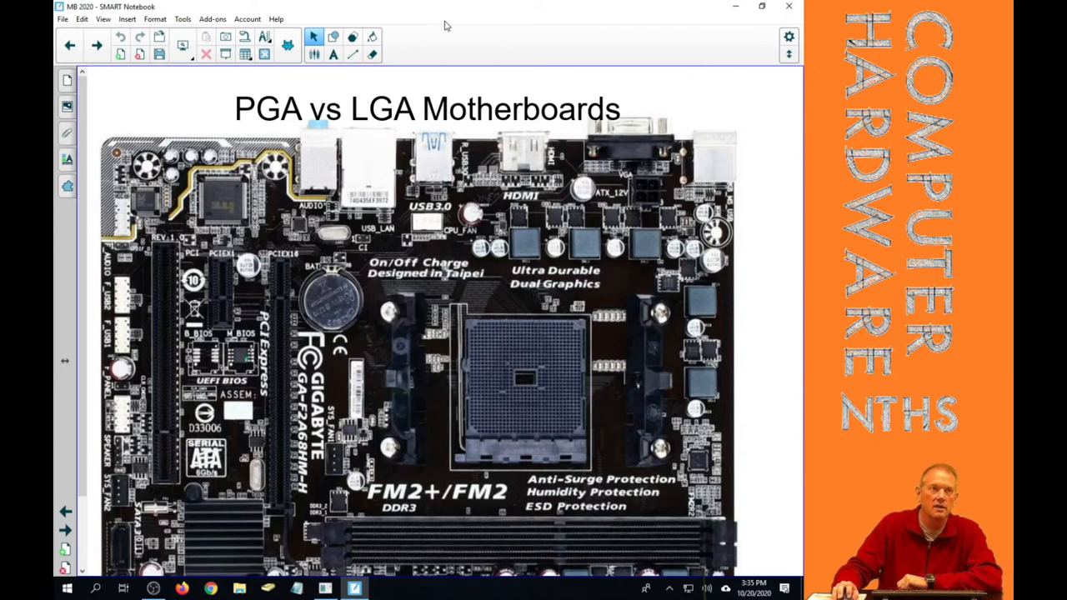
Advance to the page stating the motherboard determines the socket and CPUs
click(97, 45)
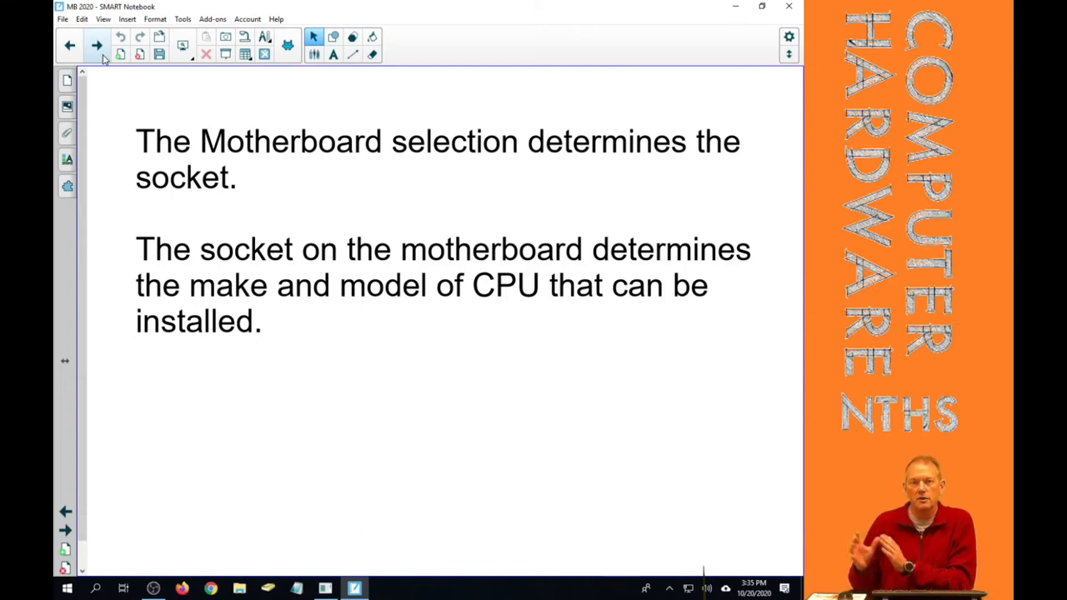
Advance to the Objective 2 page on CPU sockets and manufacturers
click(96, 45)
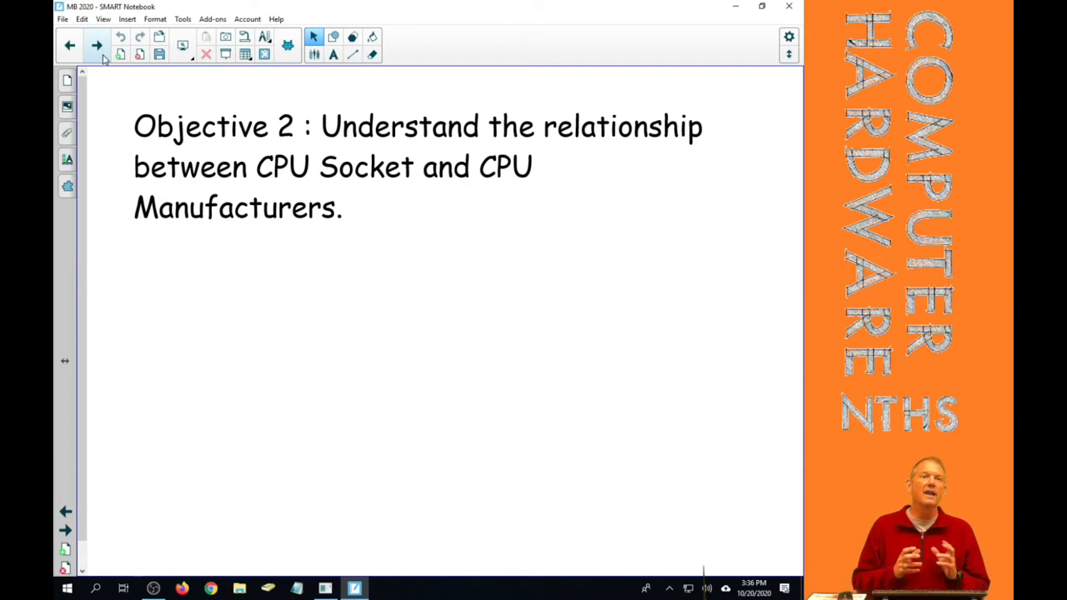
Advance to the Central Processing Units page with AMD and Intel logos
click(97, 45)
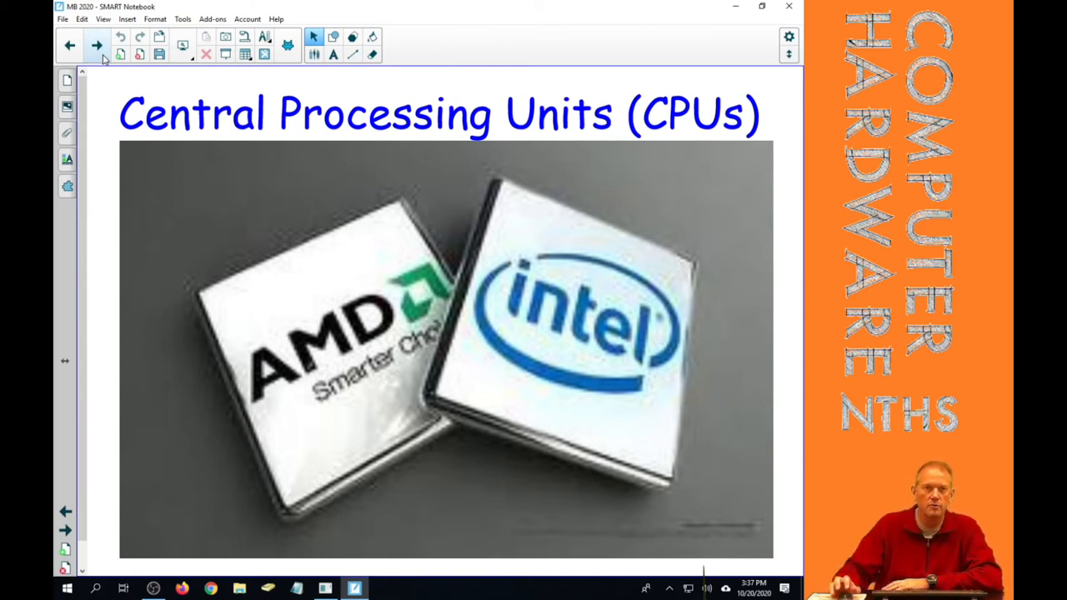
Page past the Intel Processors LGA slide to the LGA Slots page
click(96, 45)
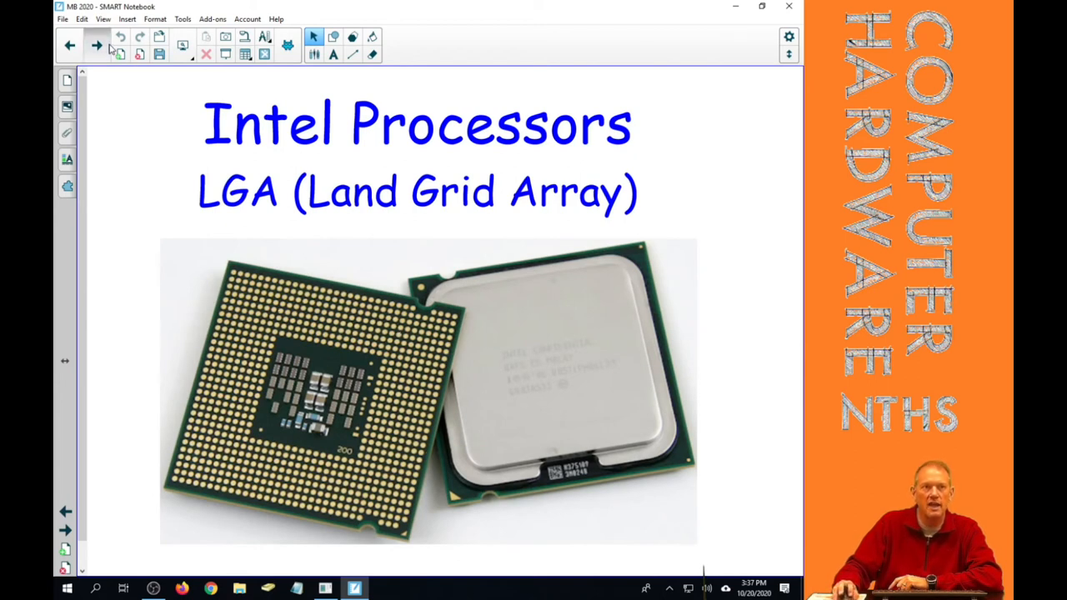
click(97, 45)
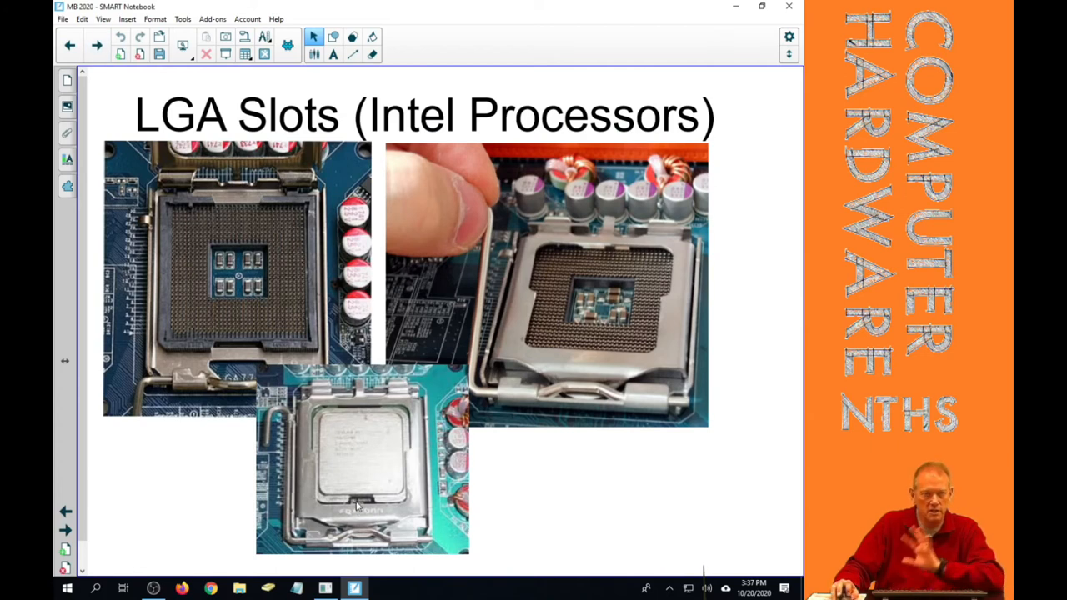
mouse_move(285, 247)
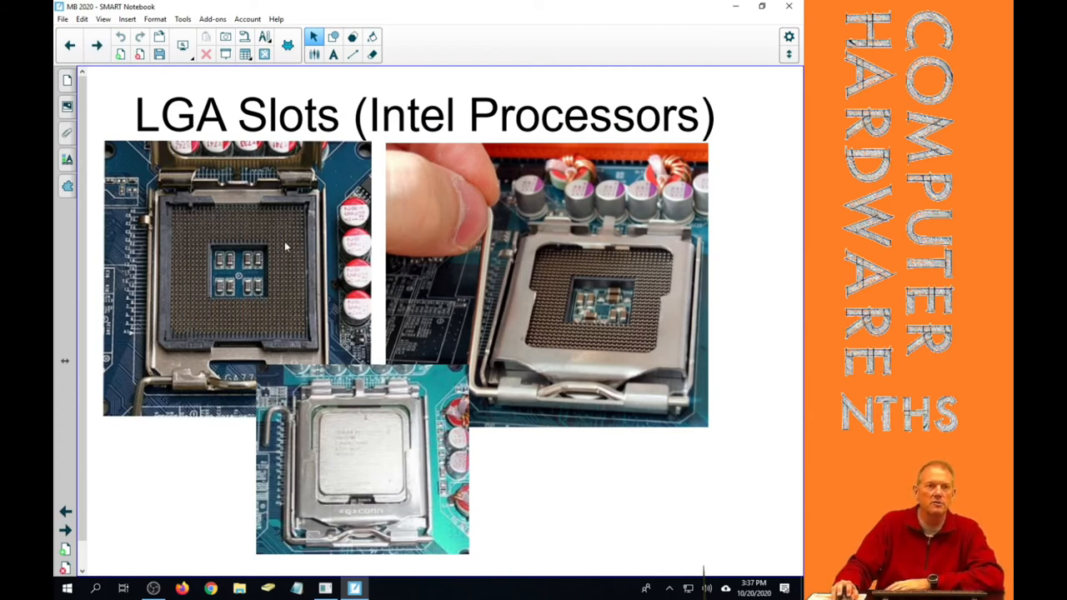
mouse_move(263, 204)
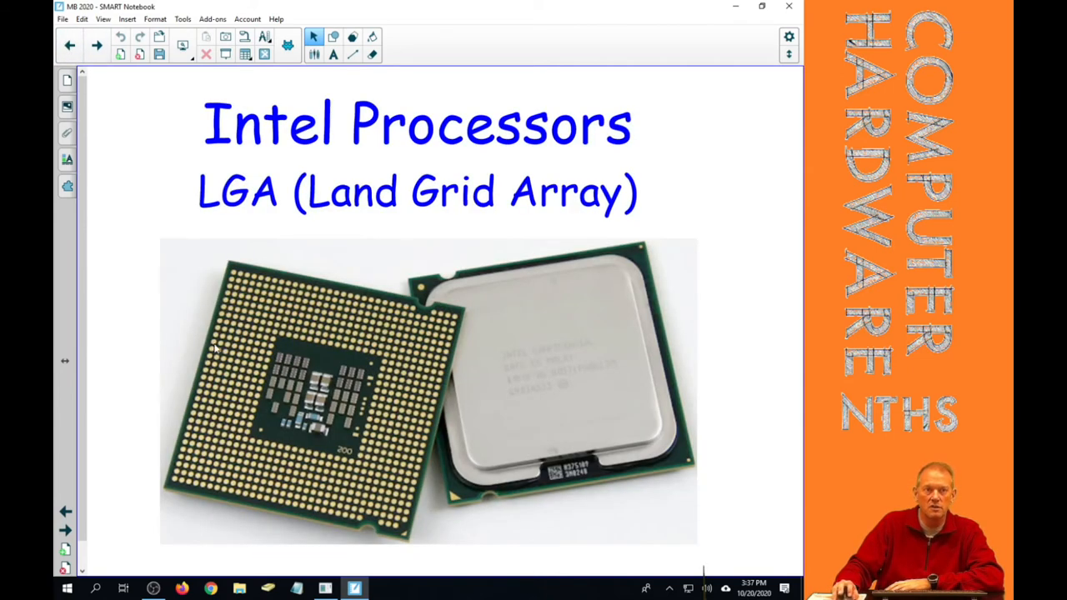
Advance the deck to the PGA Slots (AMD Processors) slide with three AMD socket photos
click(96, 46)
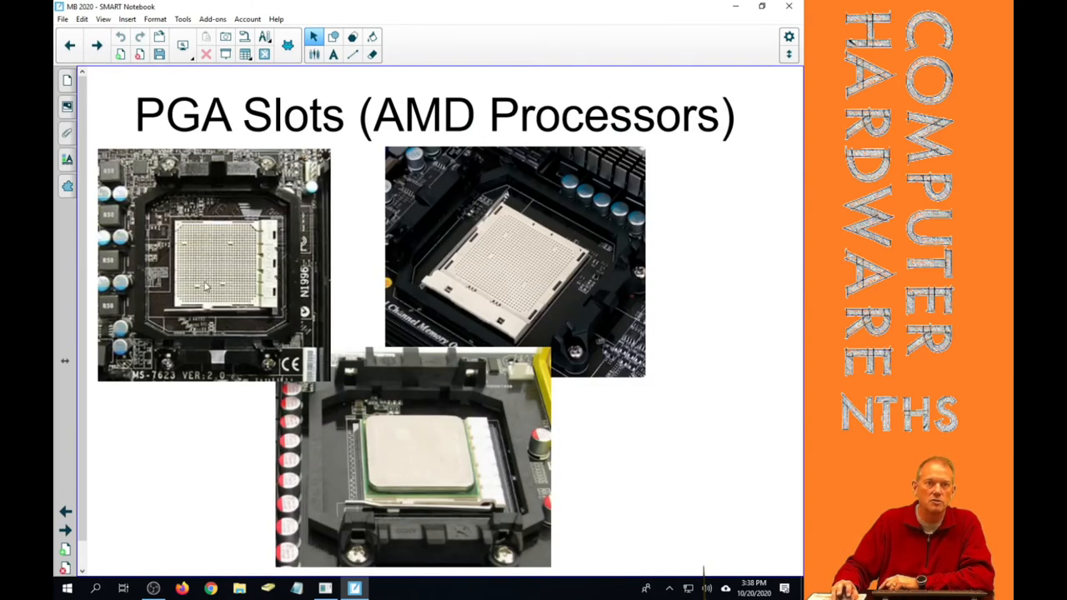
mouse_move(459, 266)
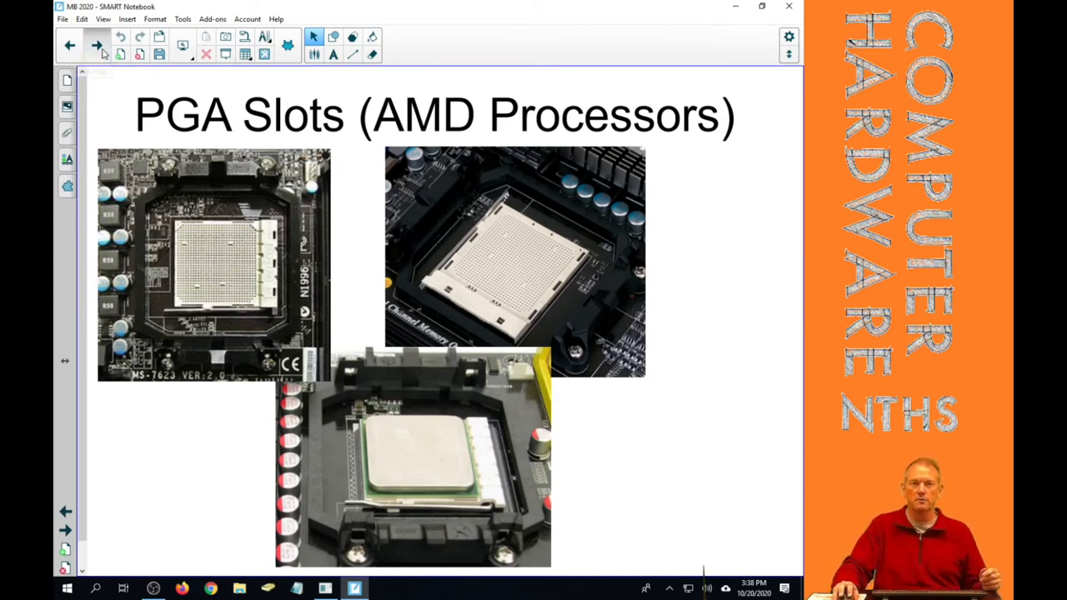
Advance to the CPU socket comparison table listing sockets, years, CPU families and pin counts
click(70, 45)
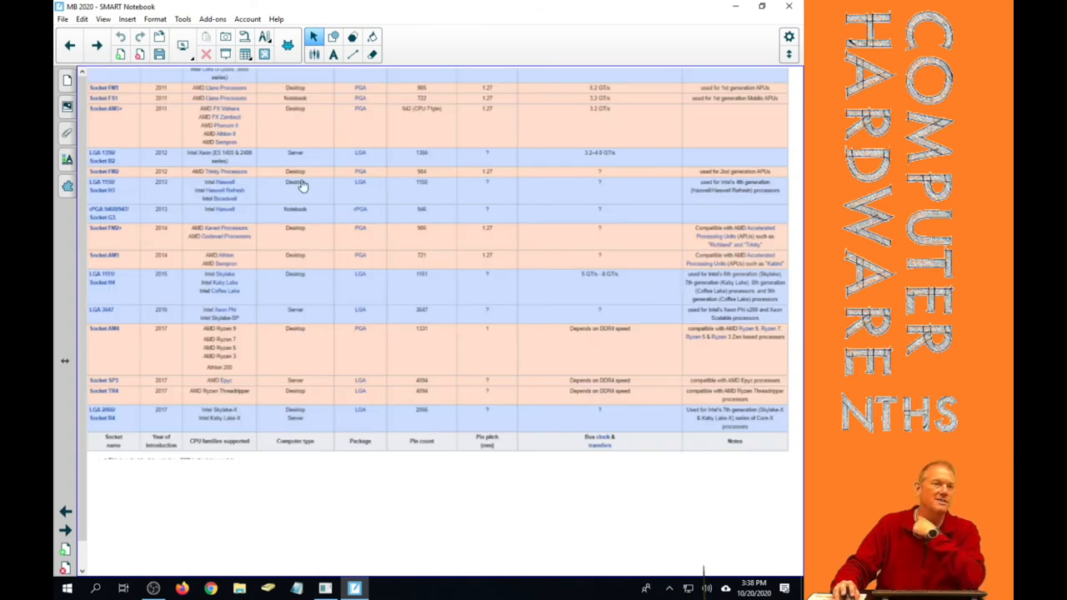
mouse_move(386, 377)
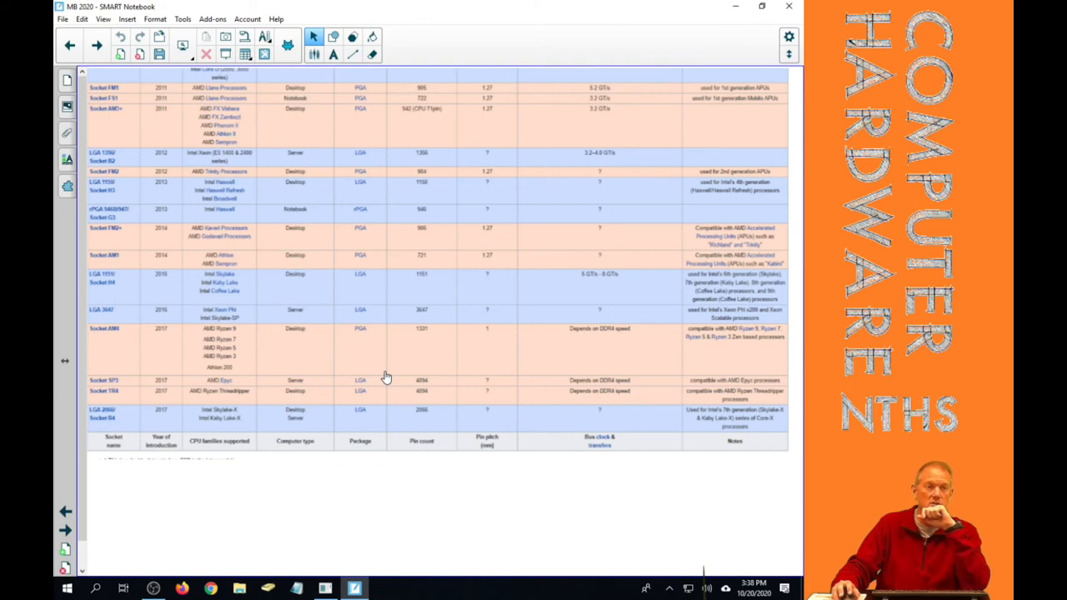
mouse_move(240, 425)
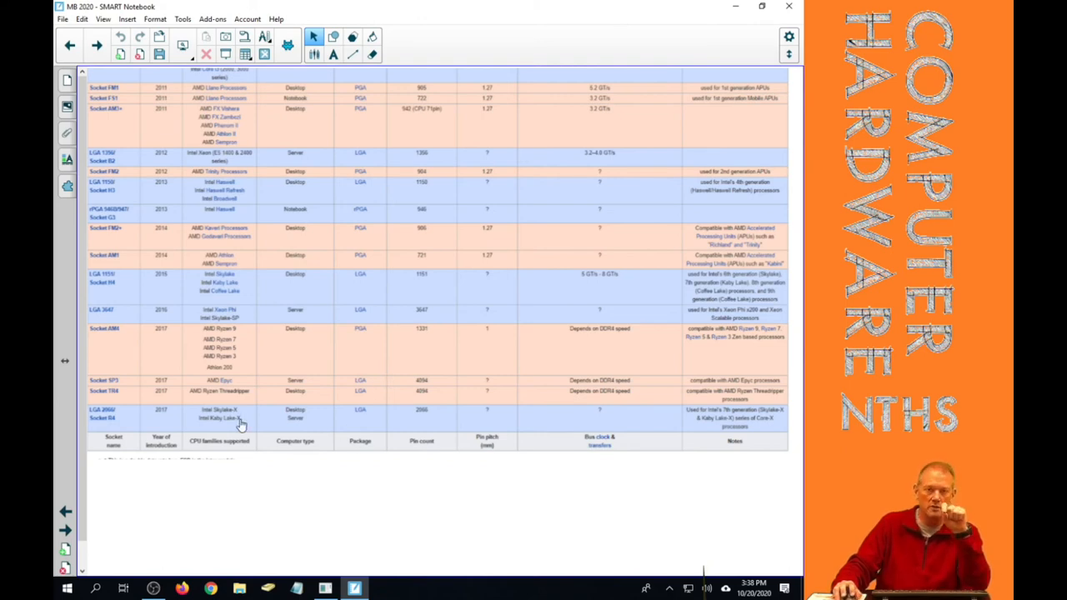
mouse_move(454, 404)
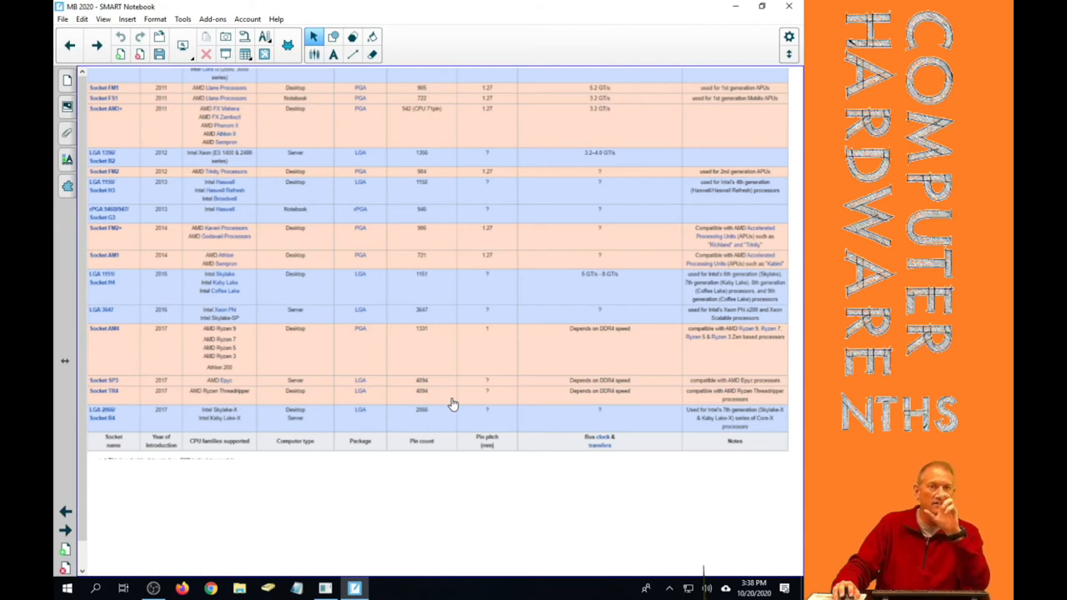
mouse_move(477, 372)
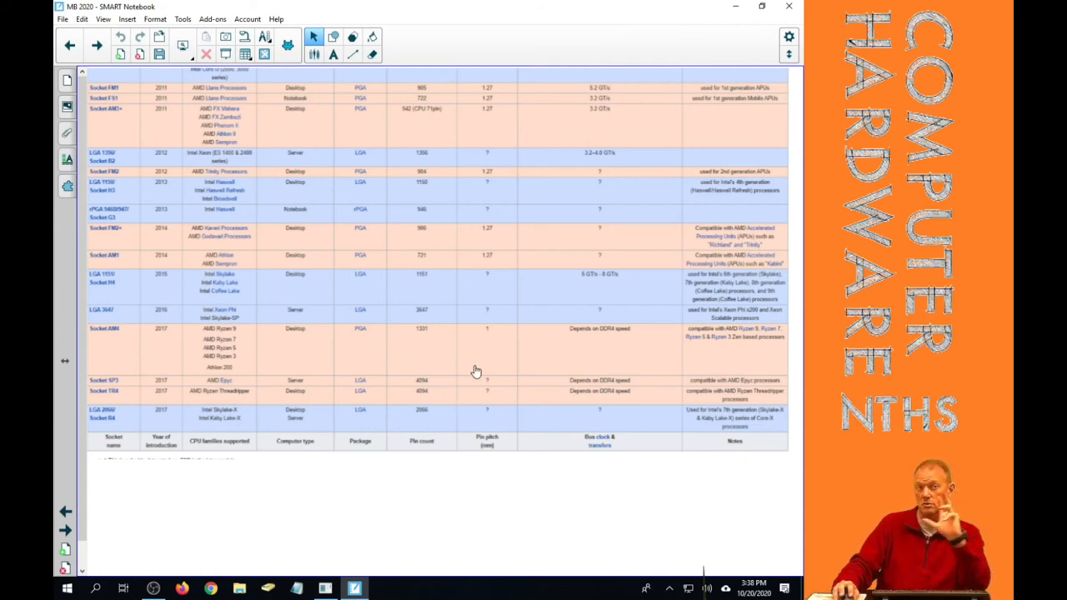
mouse_move(473, 373)
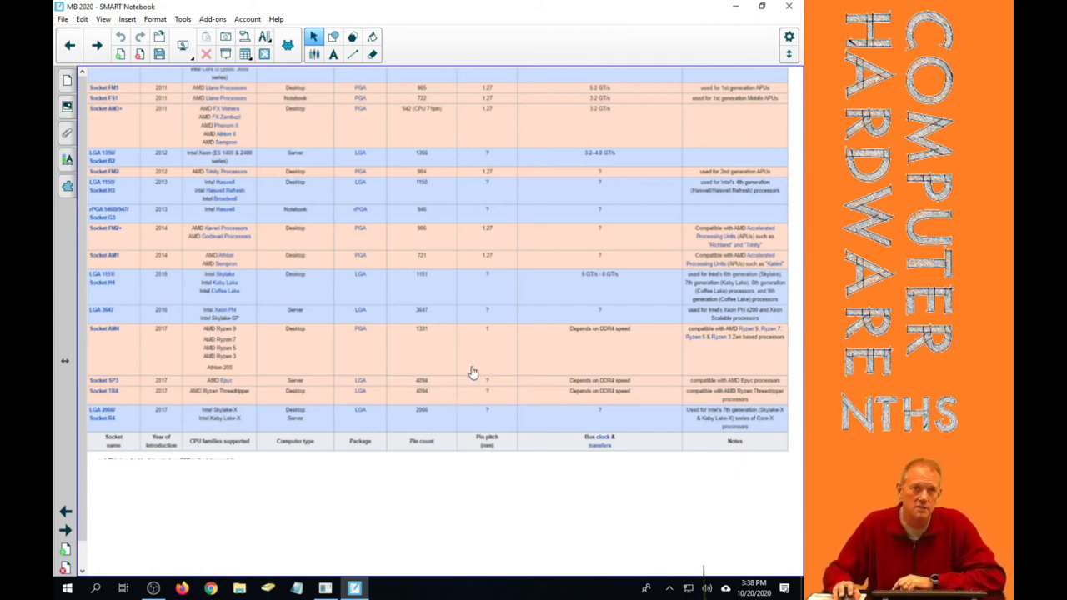
Switch to Firefox's Wikipedia 'CPU socket' article, scroll through its socket table, and return to the top
click(182, 588)
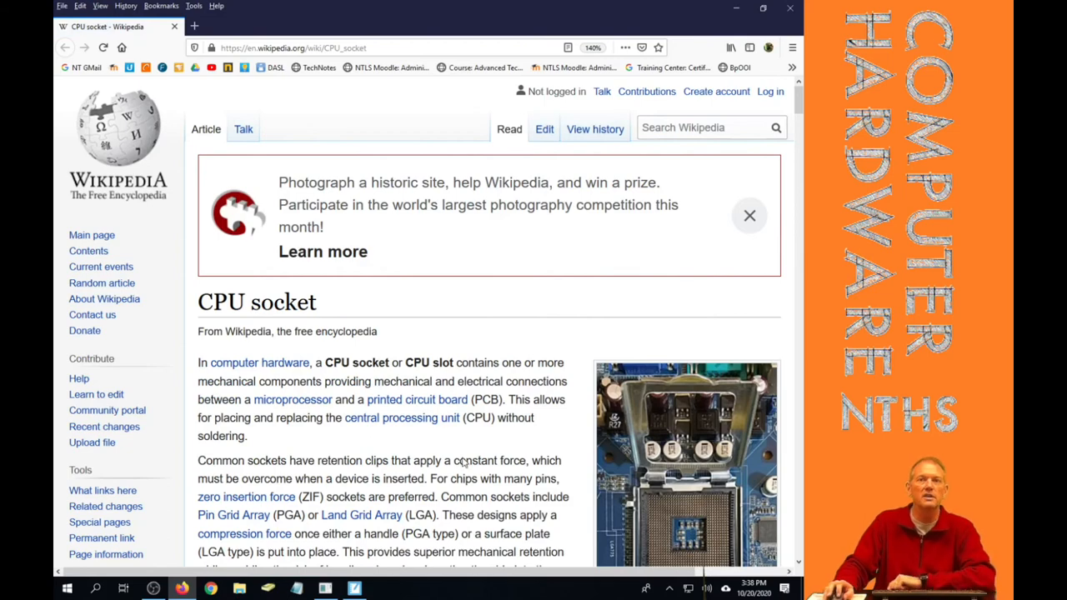
scroll(down, 3)
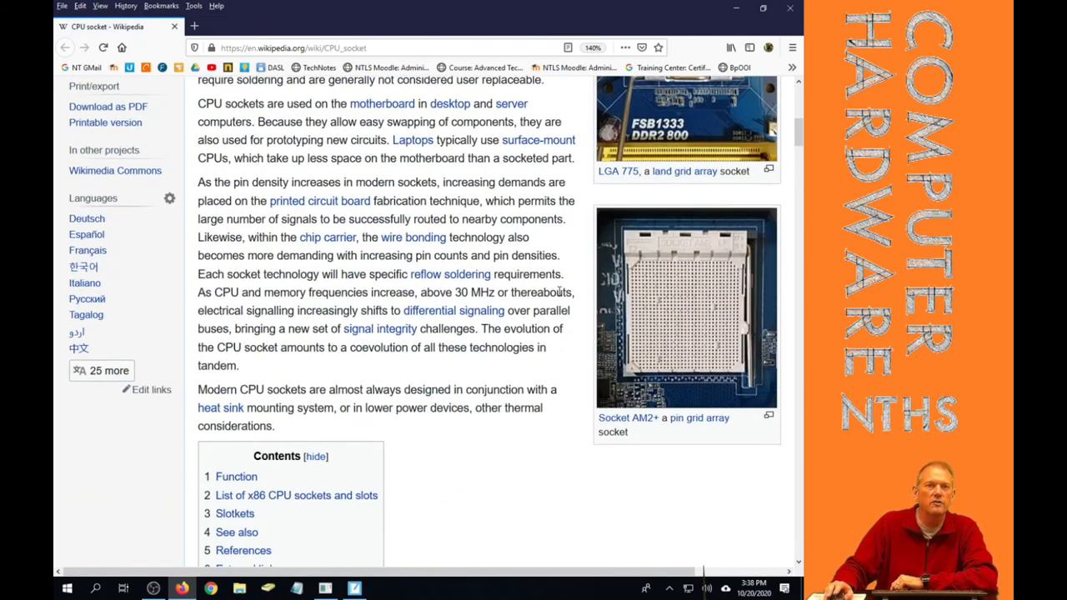
scroll(down, 3)
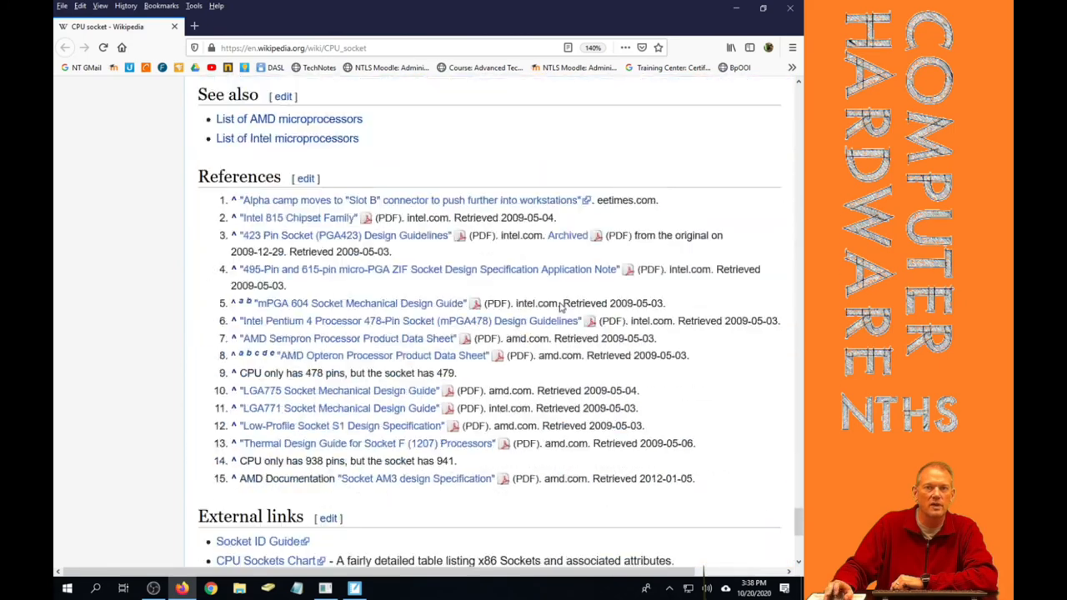
scroll(up, 3)
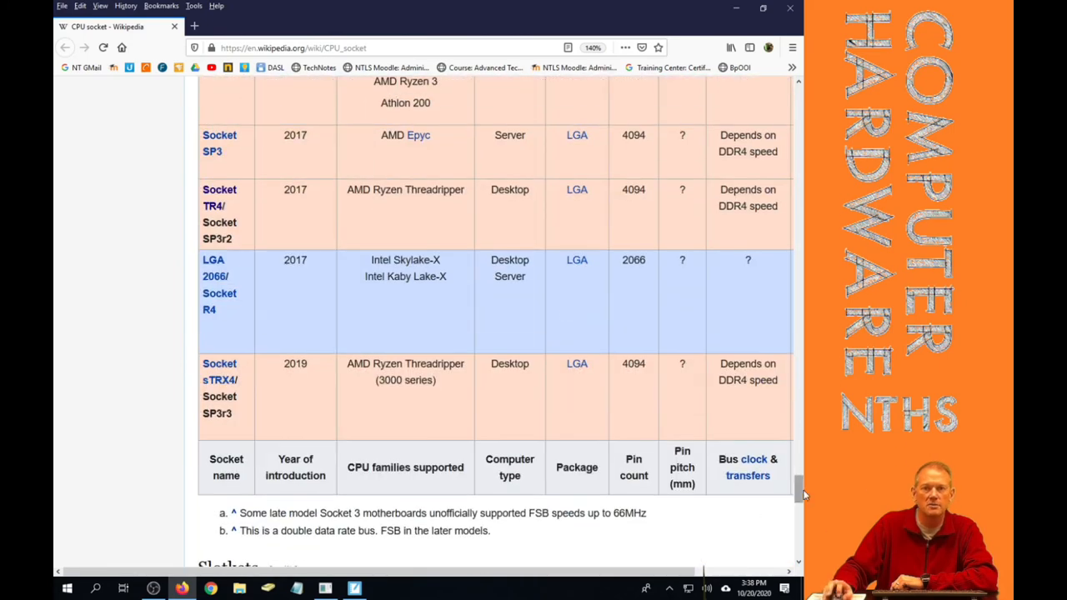
scroll(up, 3)
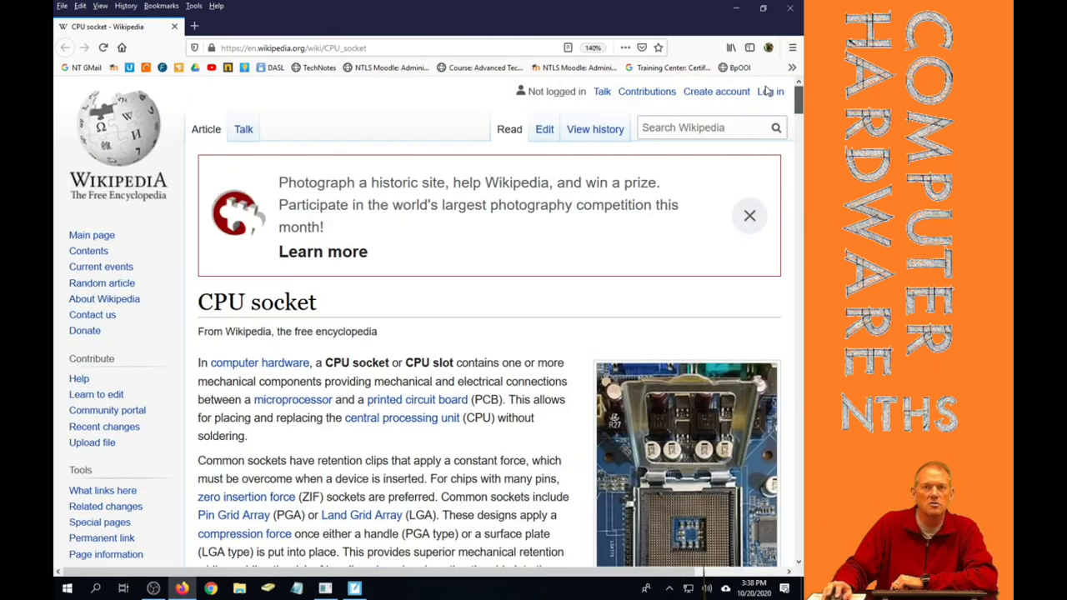
scroll(down, 3)
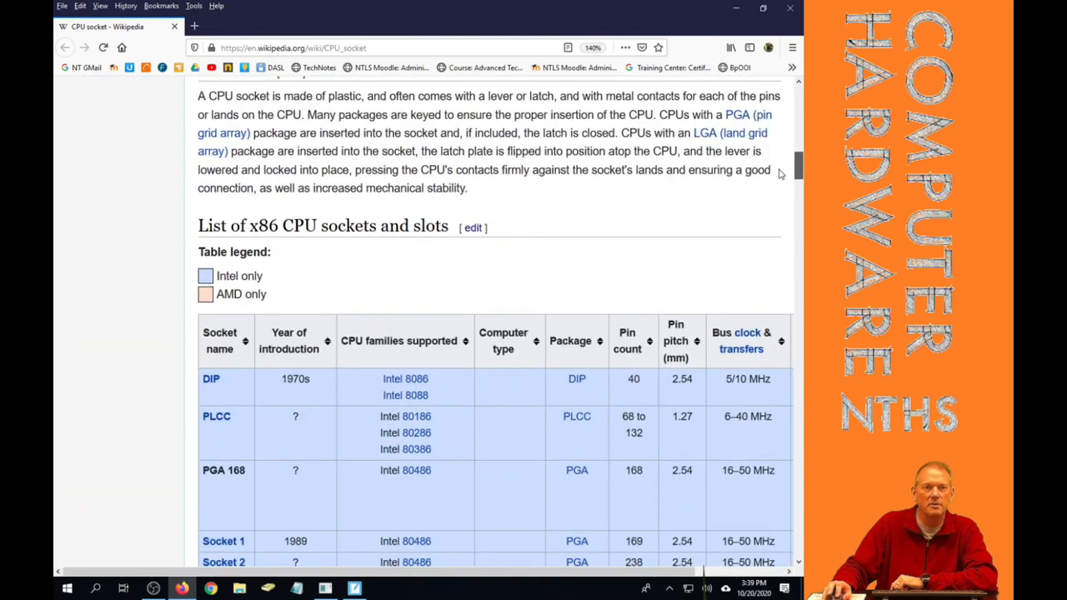
scroll(down, 3)
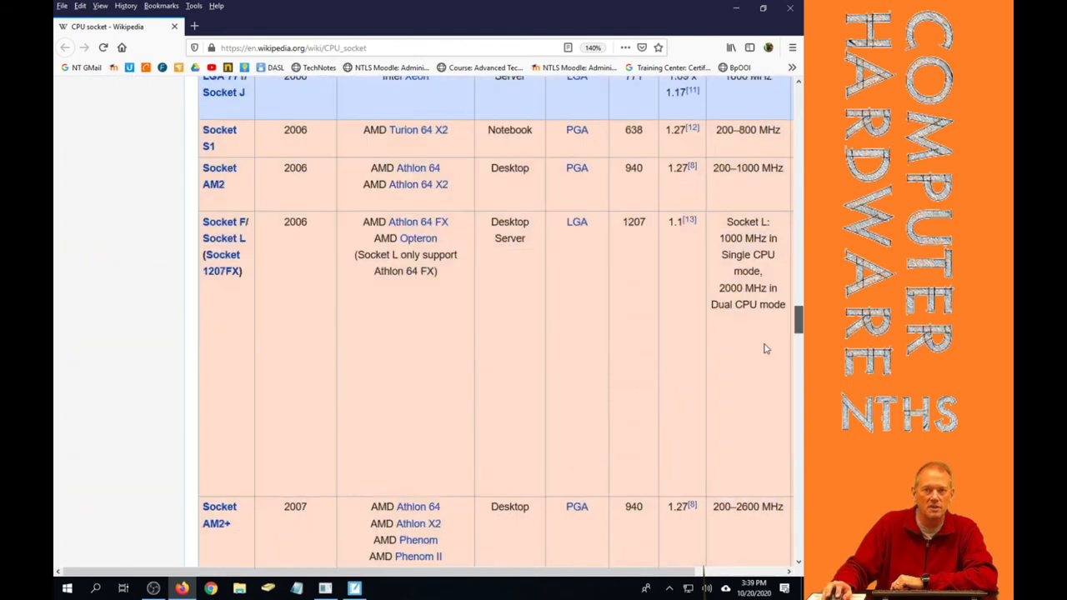
scroll(down, 3)
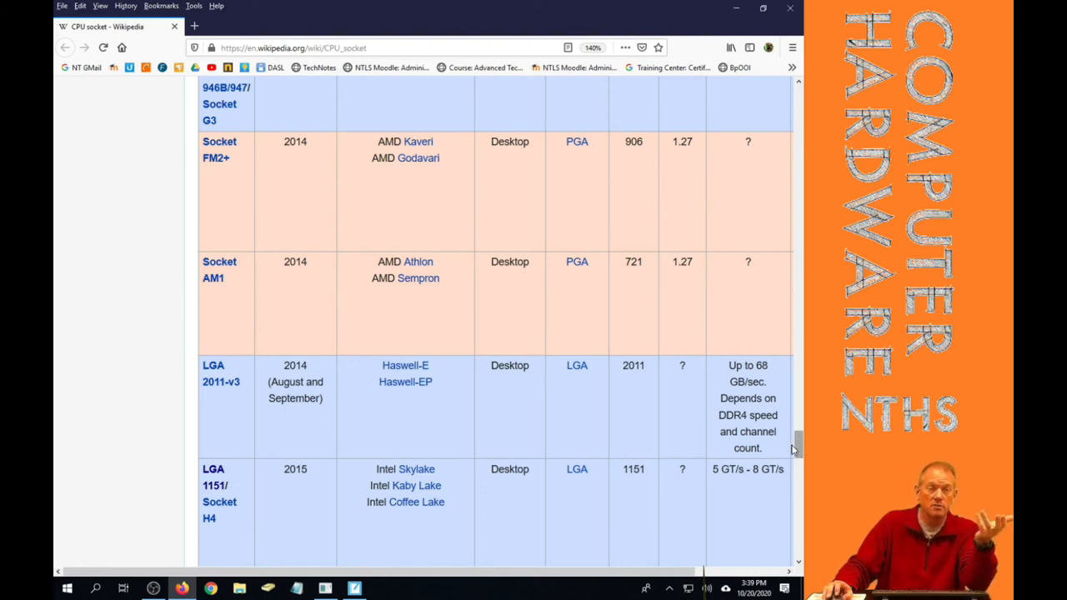
scroll(up, 3)
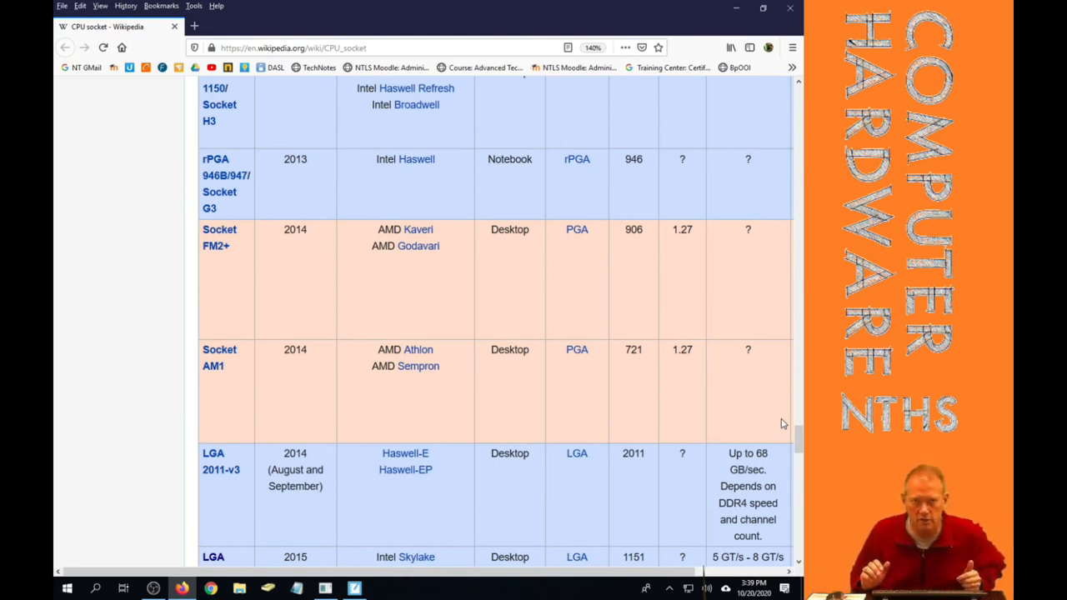
mouse_move(308, 393)
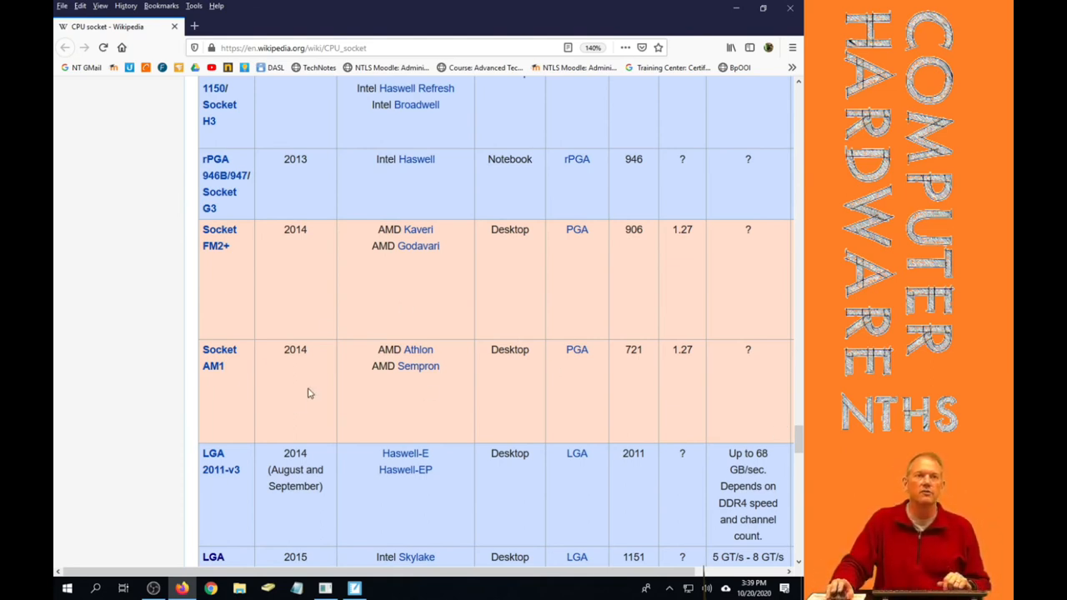
scroll(down, 3)
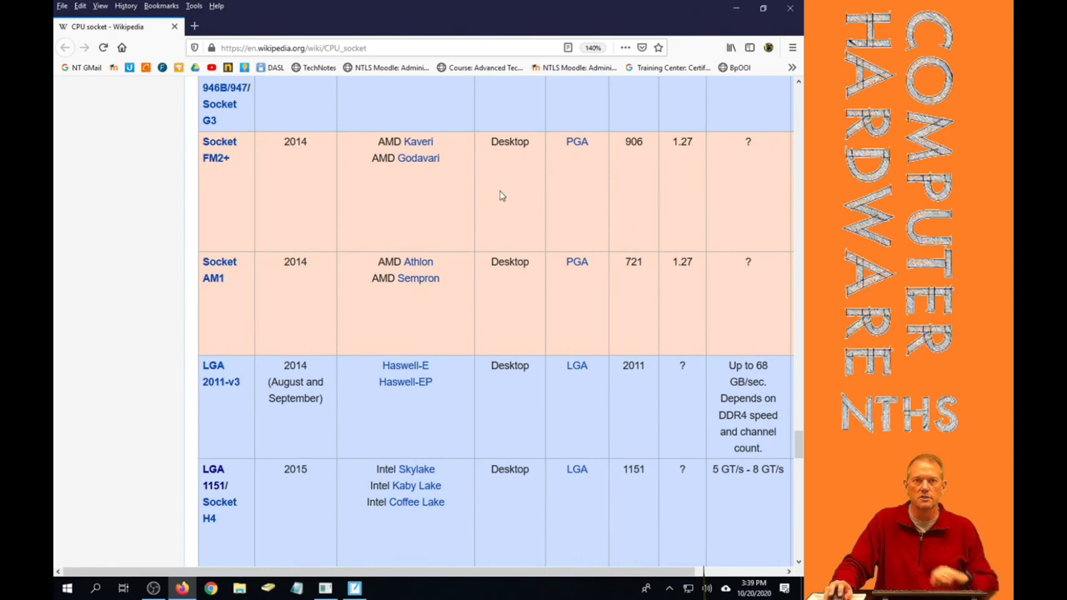
mouse_move(446, 158)
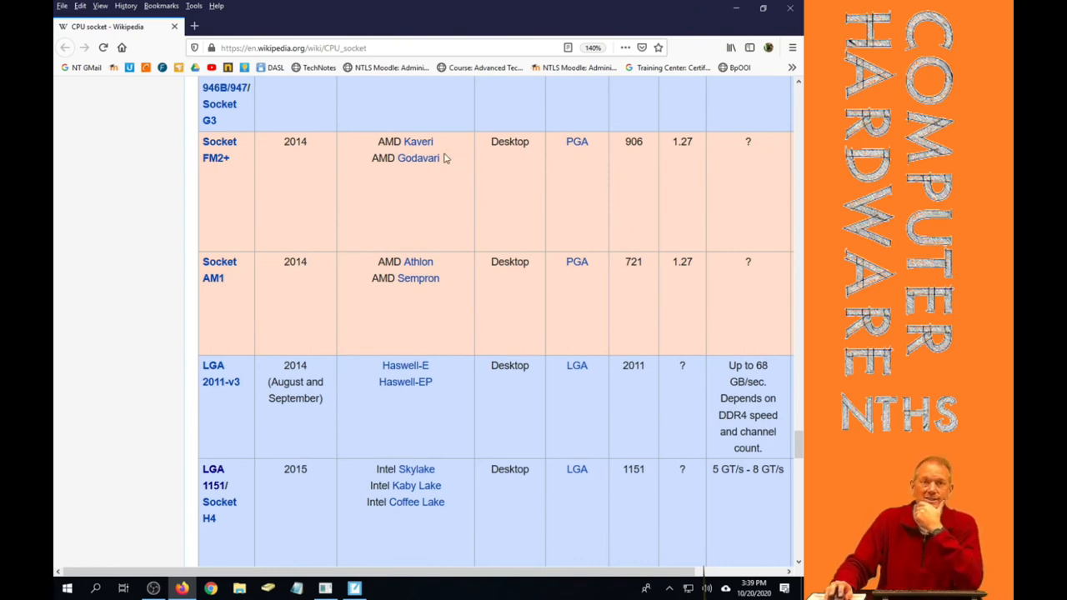
mouse_move(386, 156)
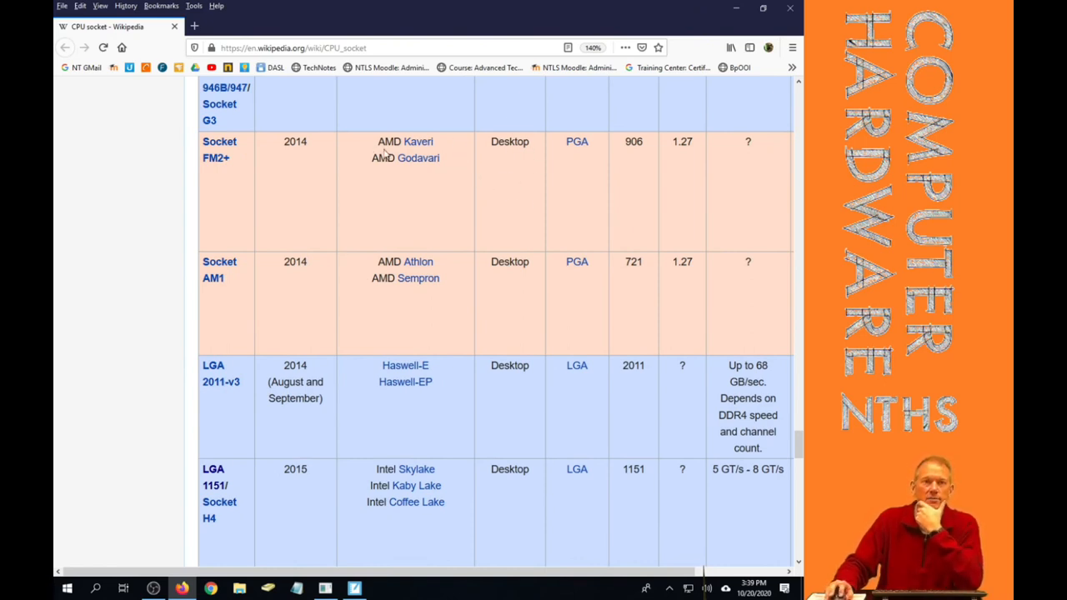
mouse_move(577, 142)
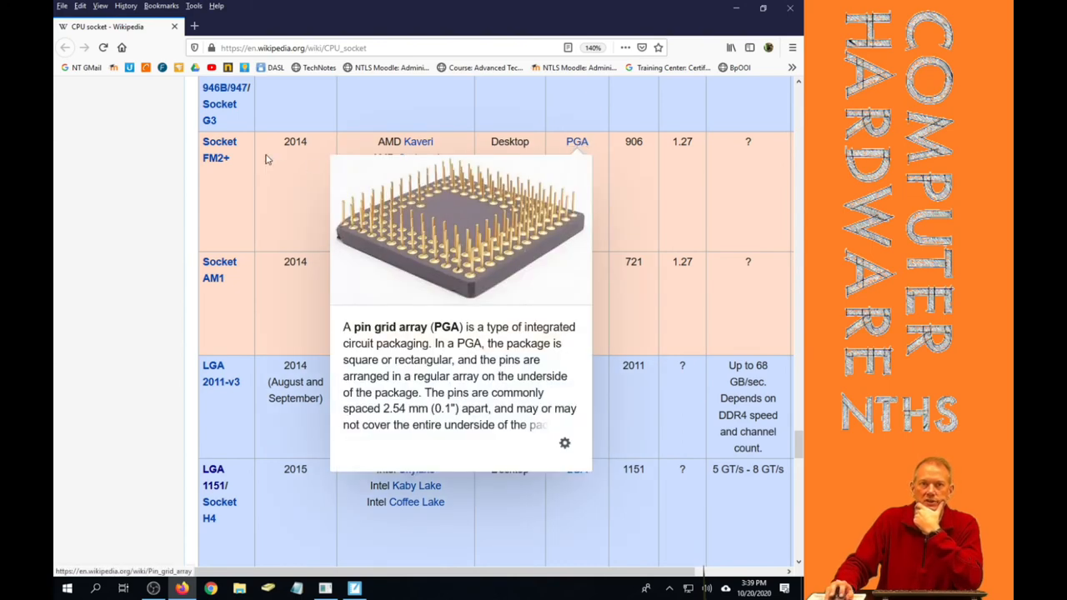
mouse_move(189, 276)
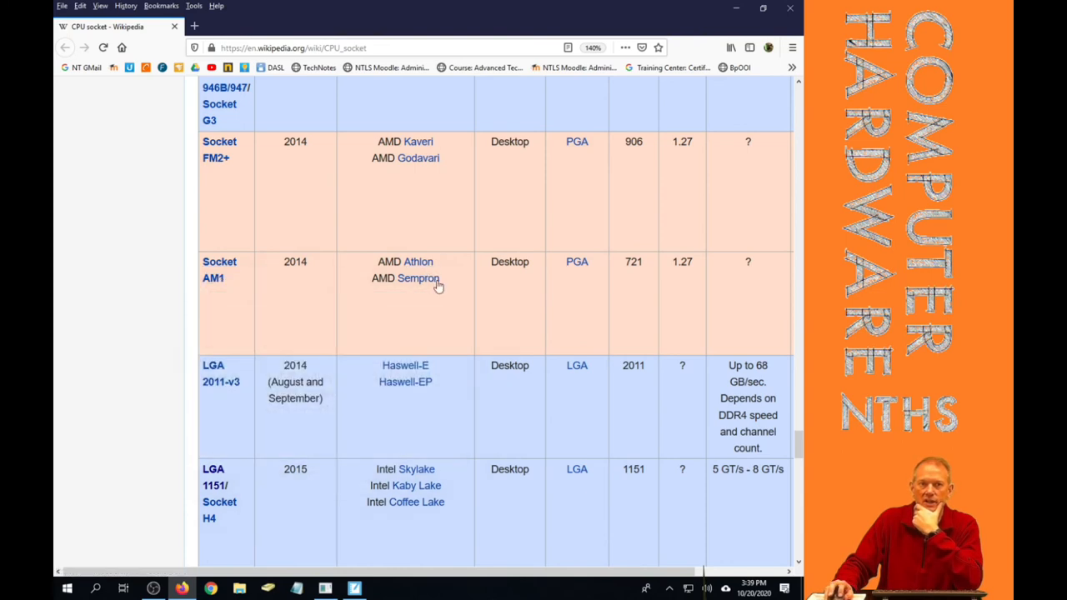
mouse_move(577, 262)
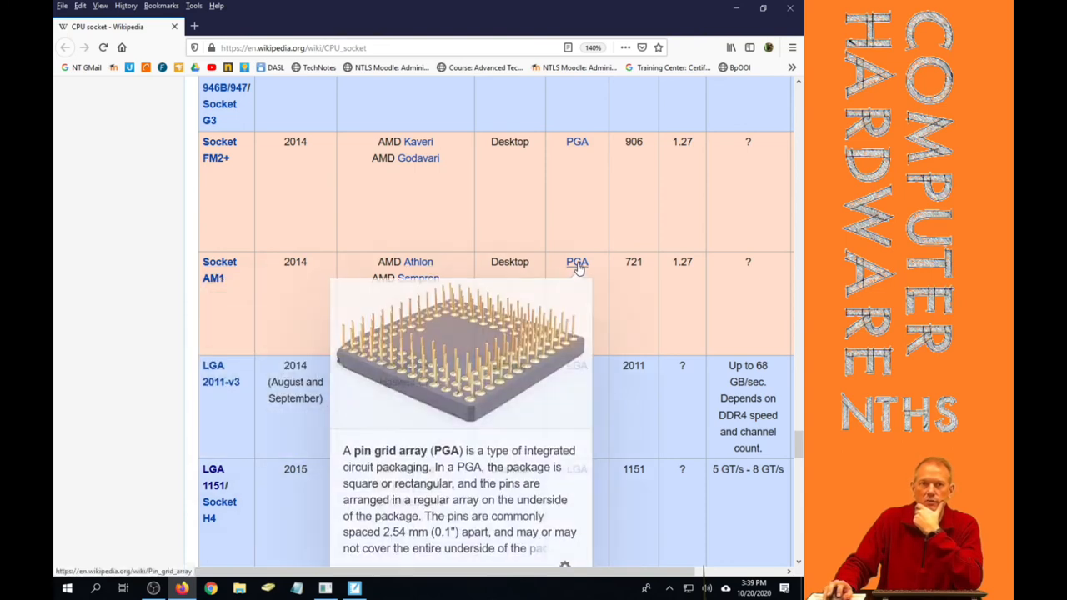
scroll(down, 3)
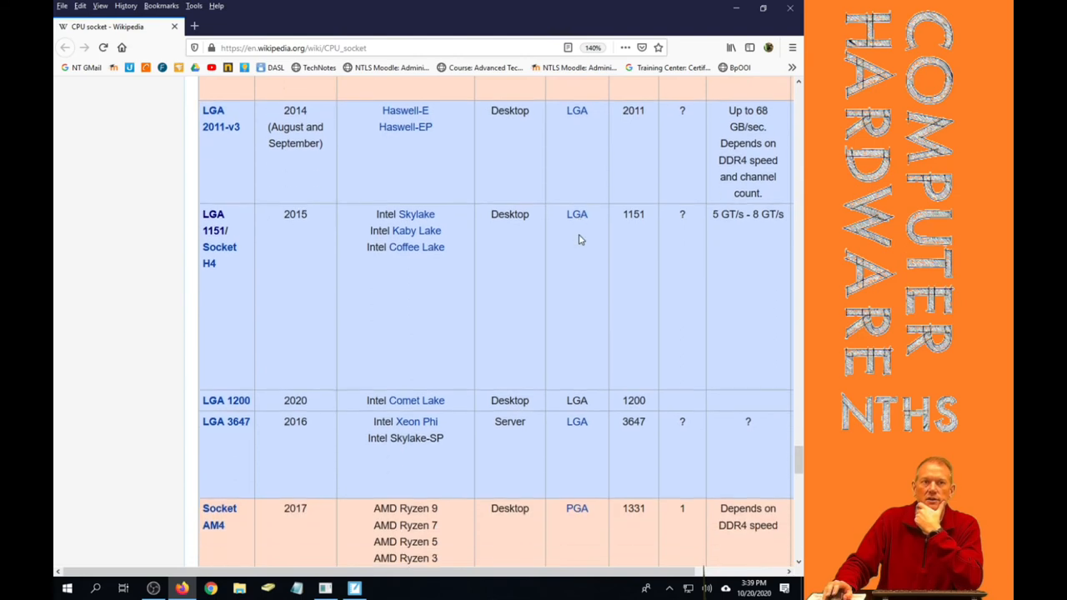
scroll(down, 3)
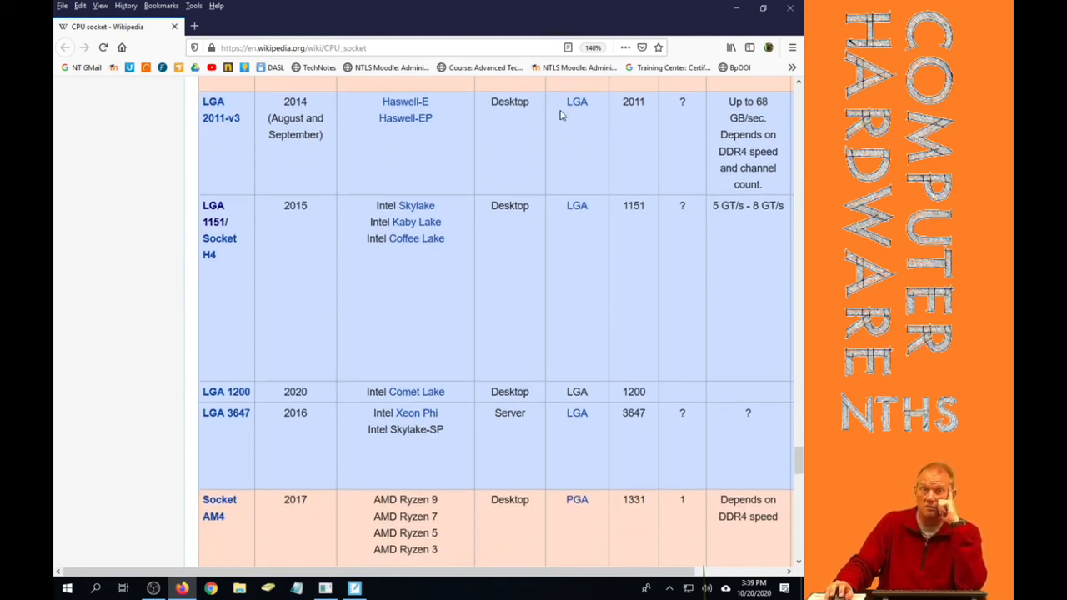
mouse_move(577, 101)
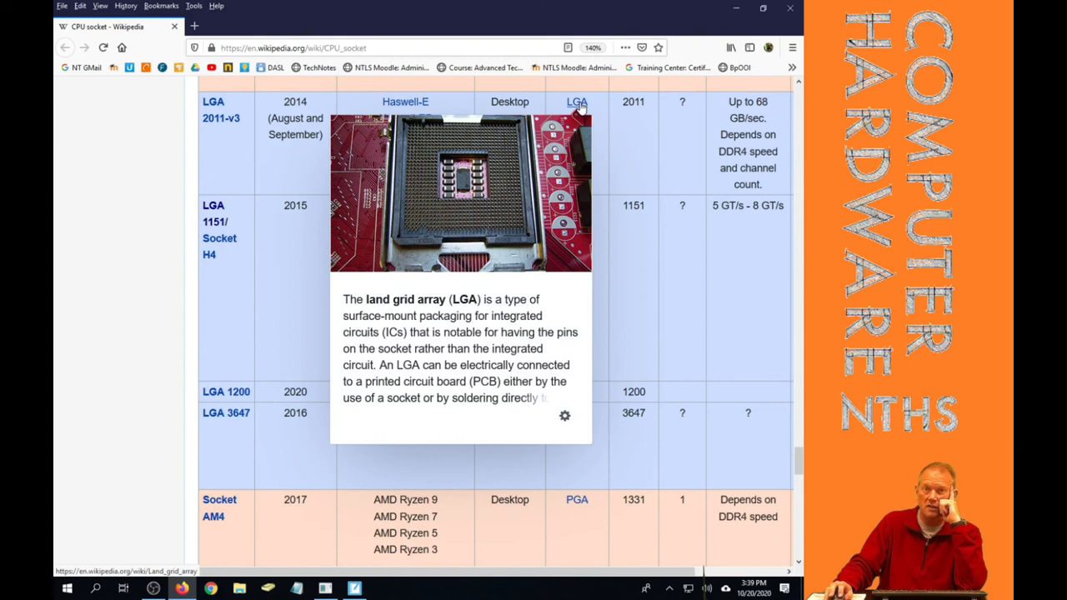
mouse_move(634, 256)
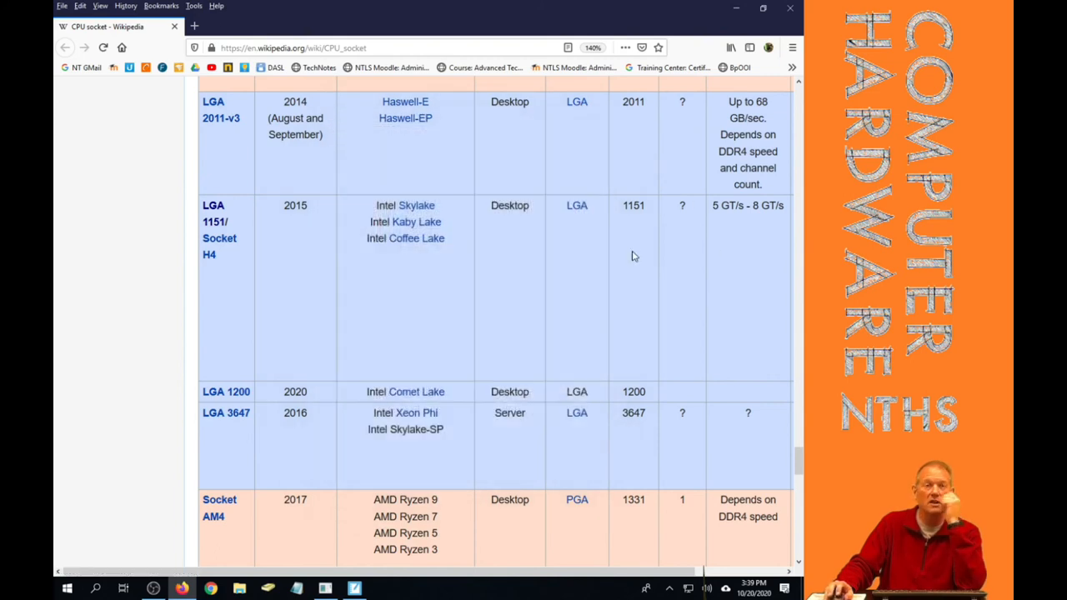
mouse_move(610, 250)
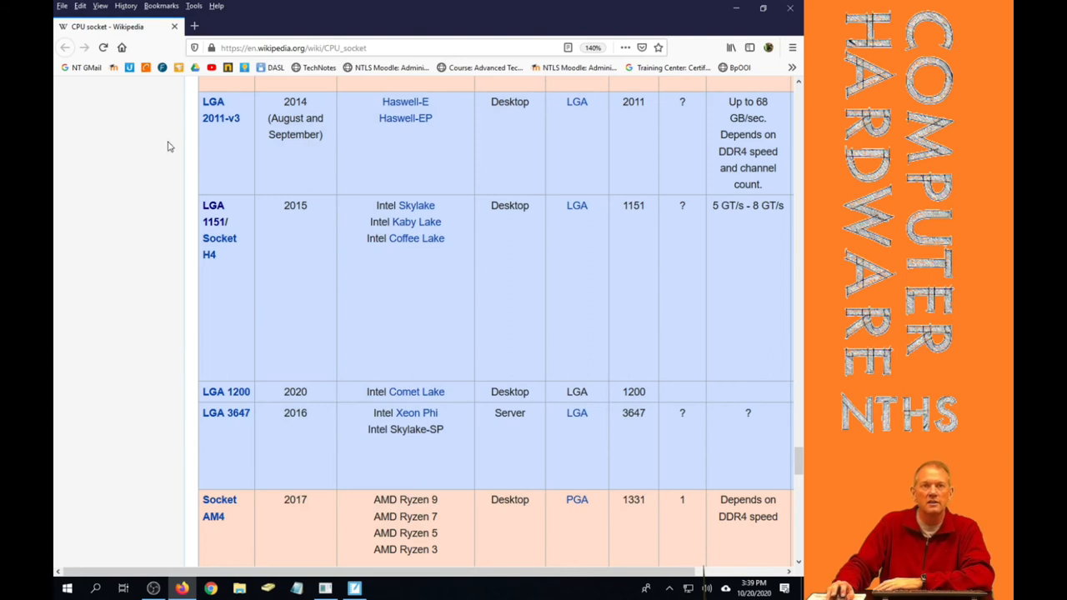
mouse_move(221, 109)
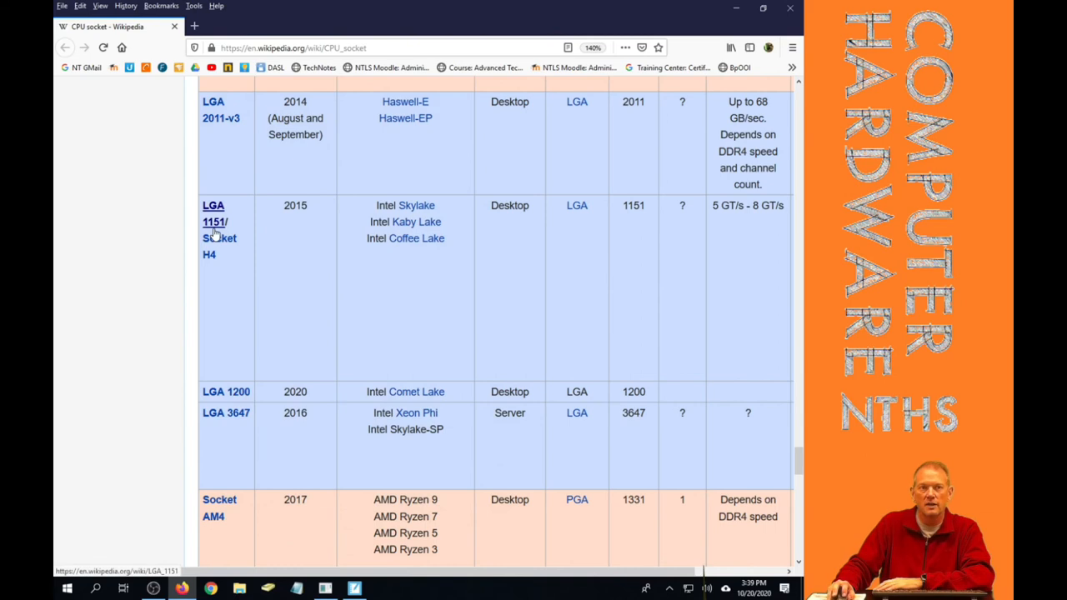
scroll(down, 3)
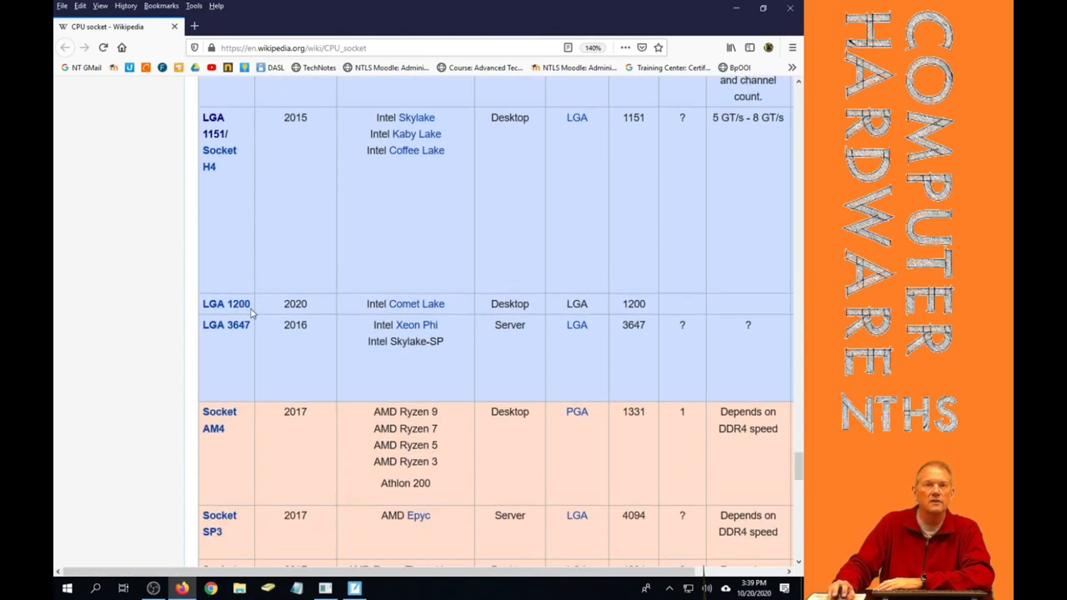
scroll(down, 3)
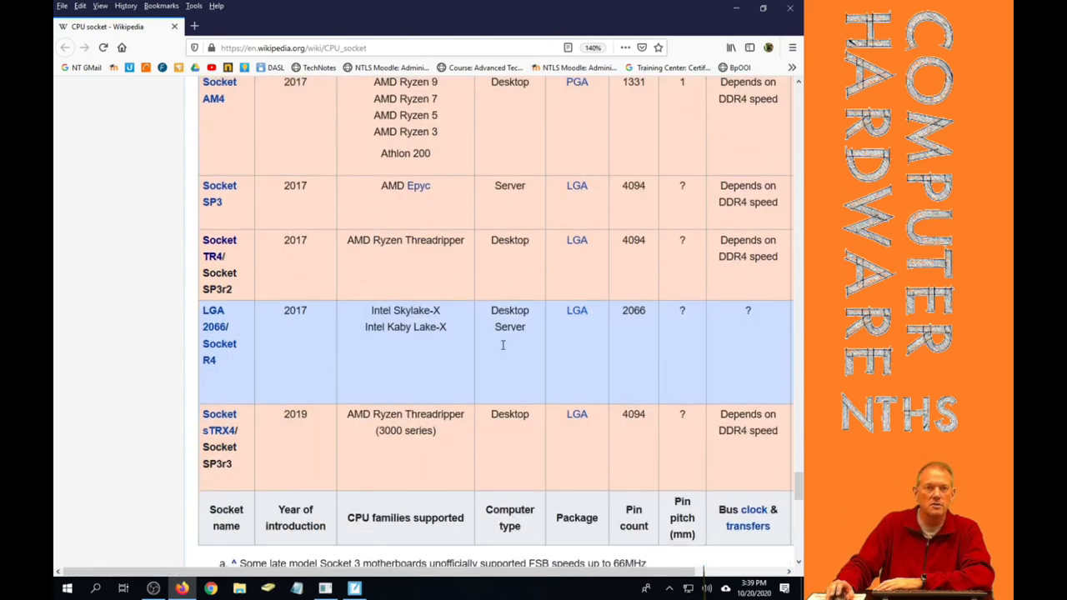
scroll(down, 3)
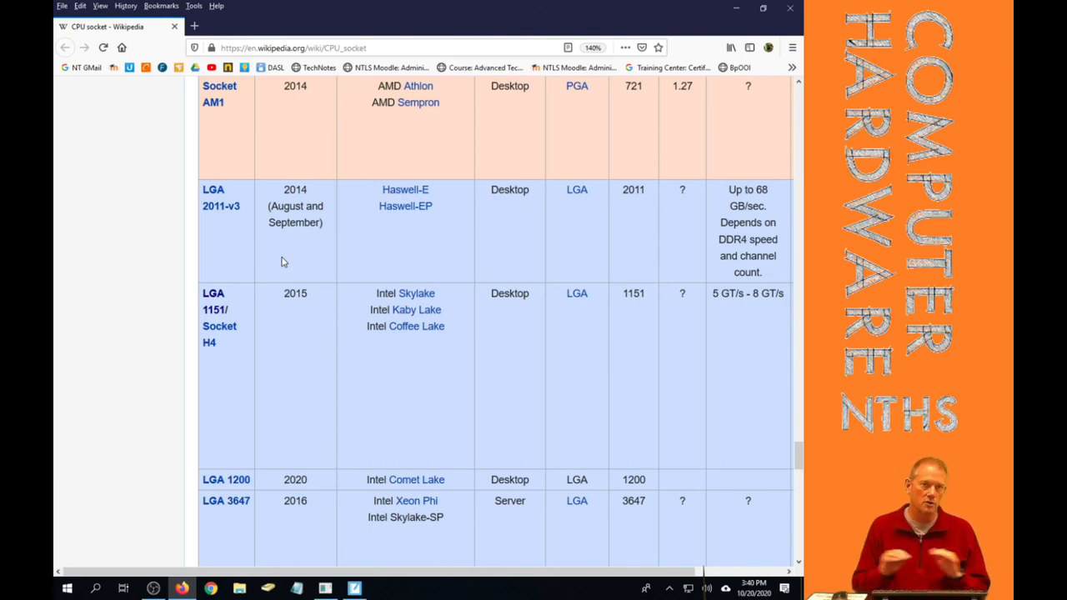
mouse_move(403, 338)
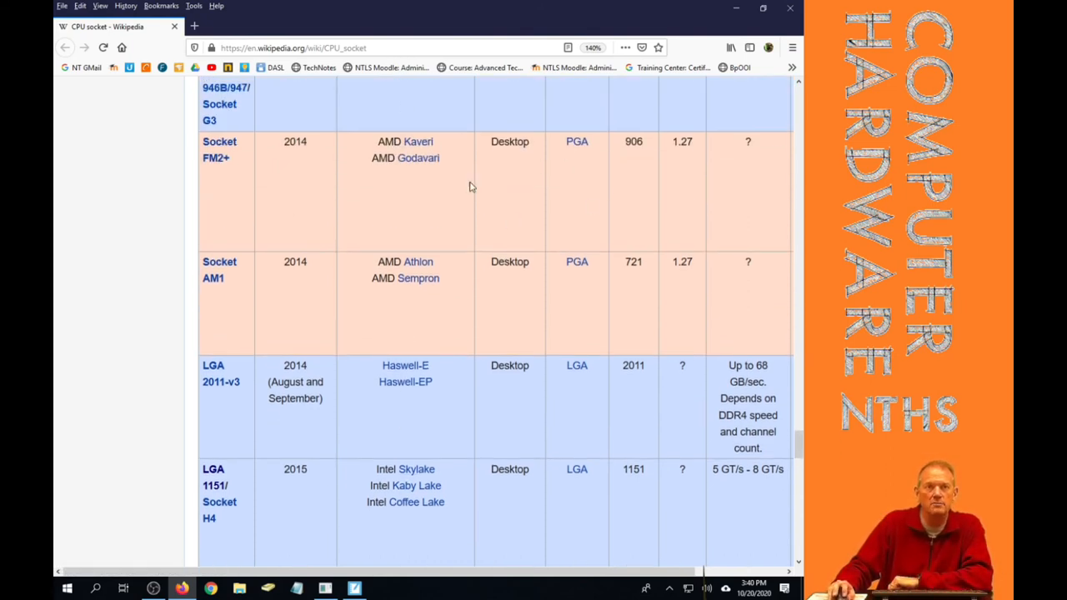
mouse_move(555, 184)
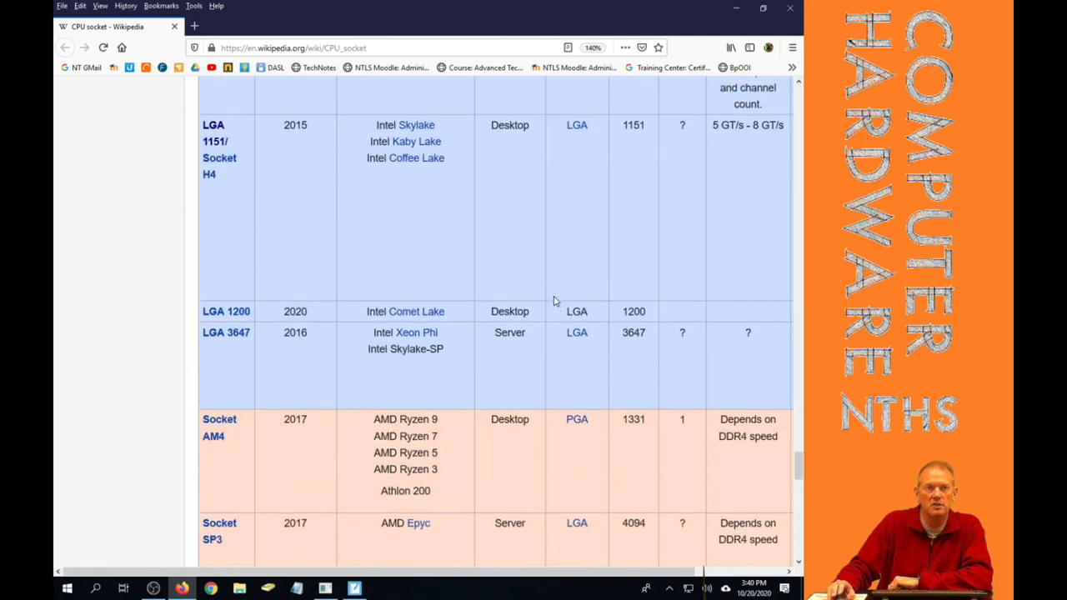
Scroll the socket table down to Socket sTRX4, the footnotes and the Slotkets heading
scroll(down, 3)
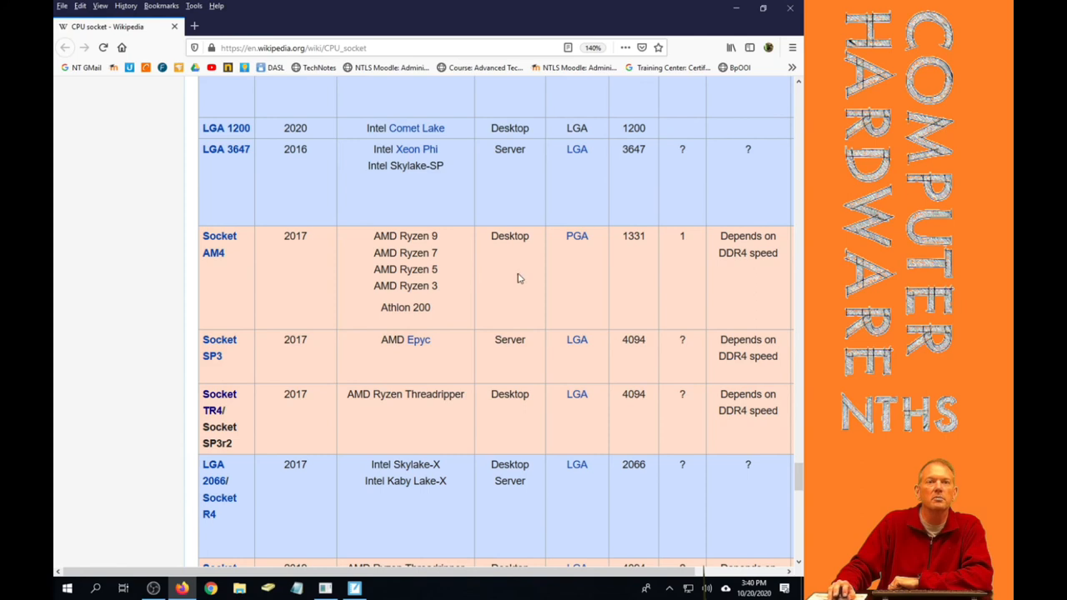
scroll(down, 3)
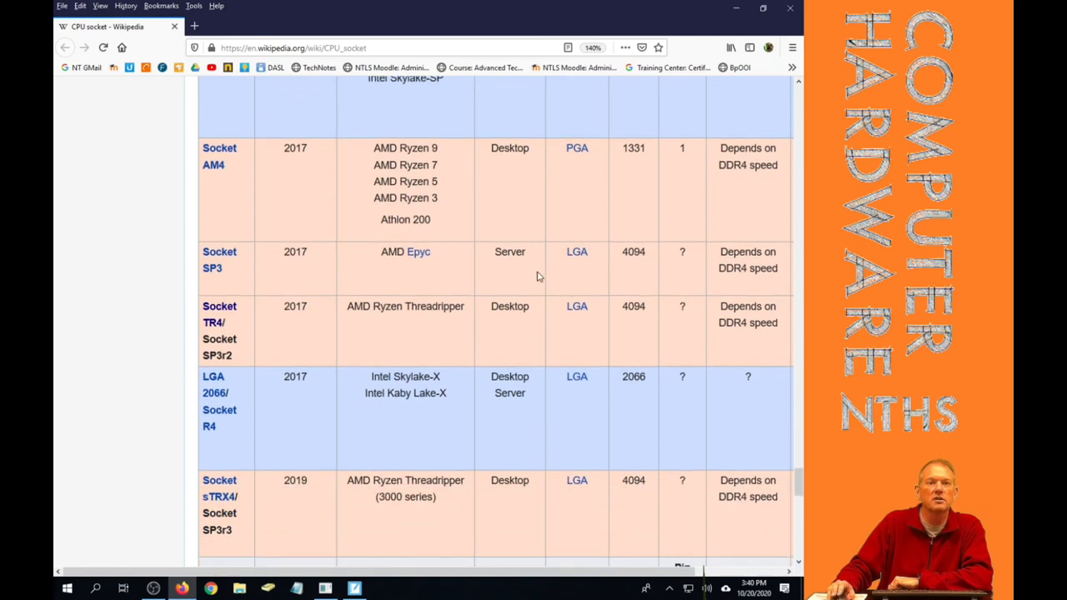
scroll(down, 3)
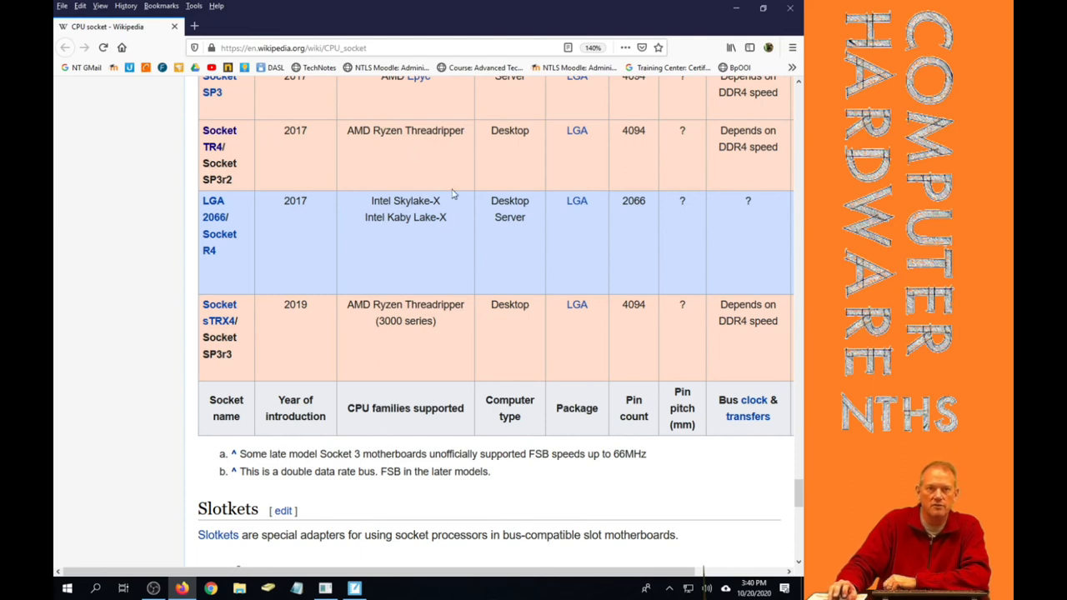
mouse_move(463, 307)
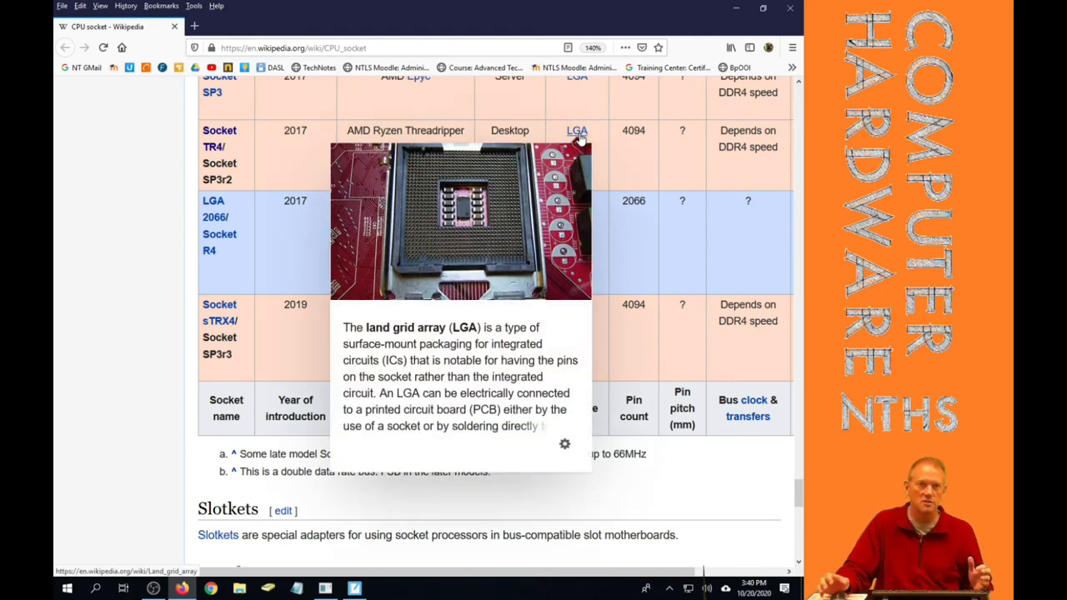
mouse_move(767, 279)
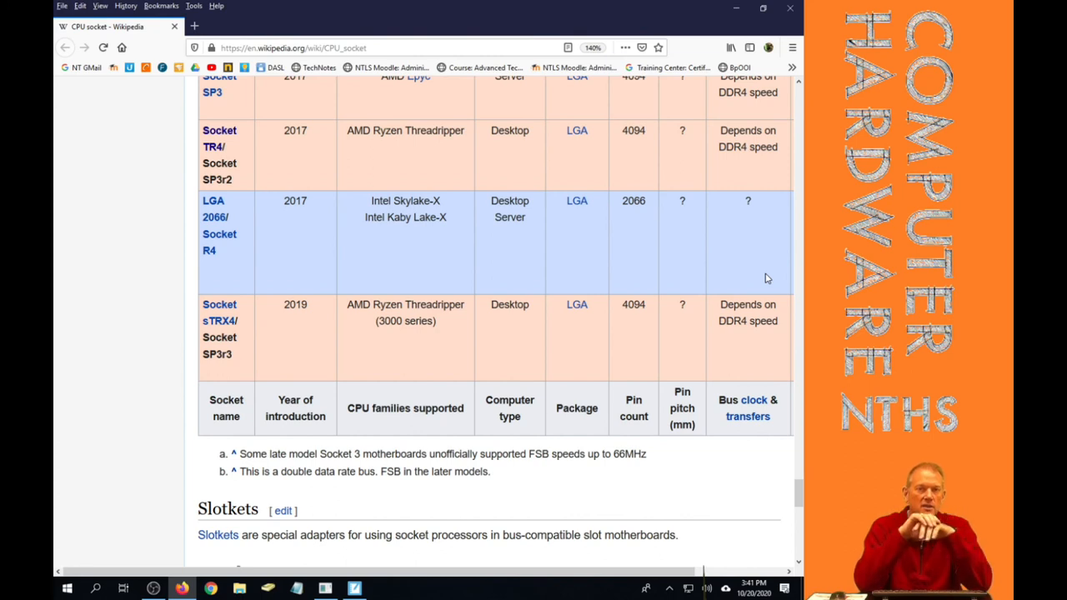
mouse_move(621, 289)
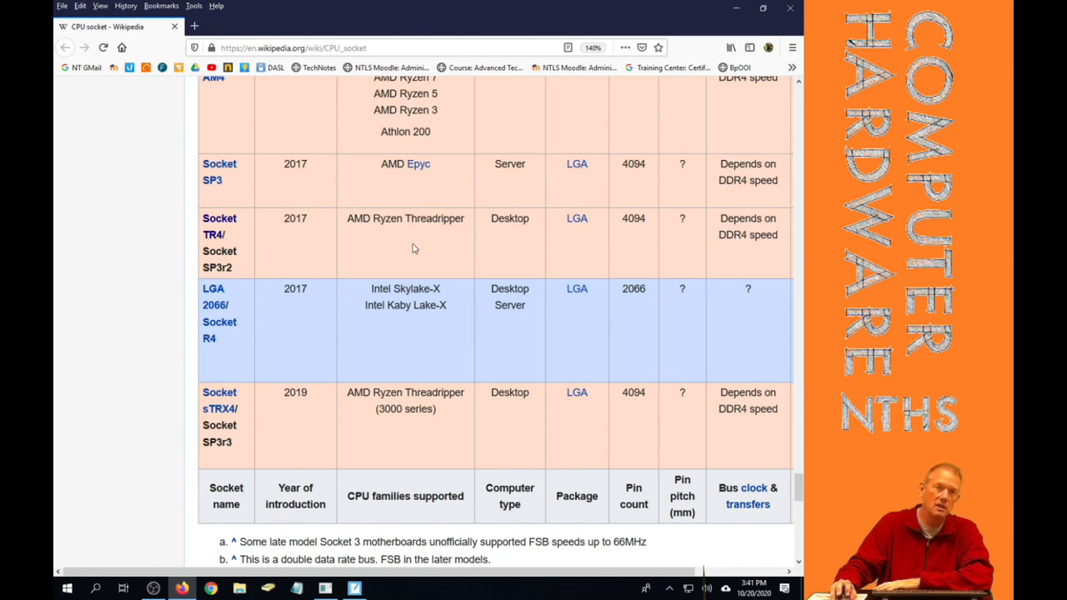
mouse_move(631, 321)
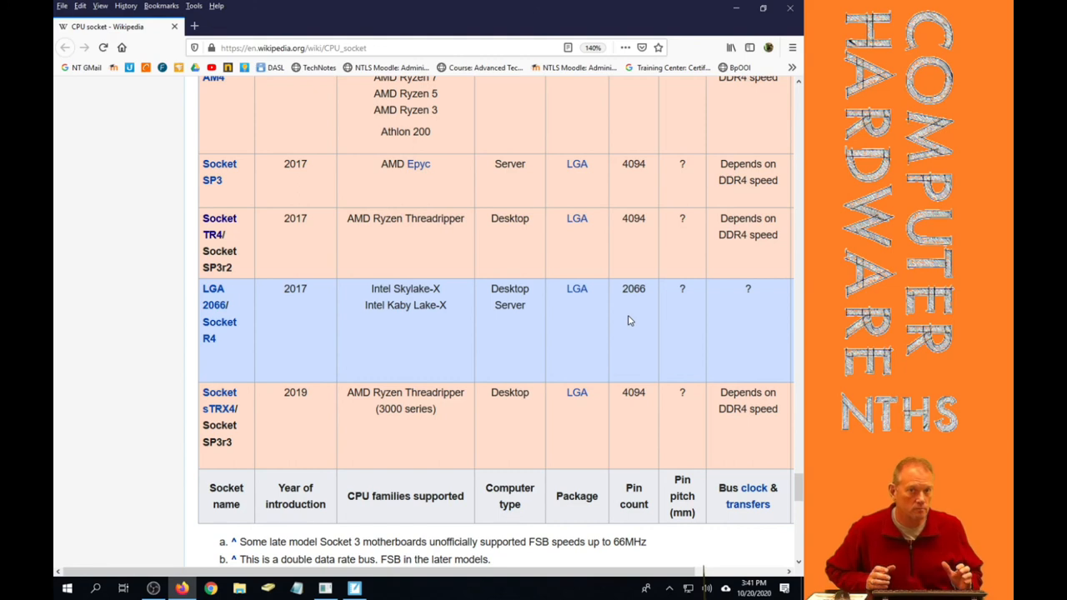
mouse_move(228, 342)
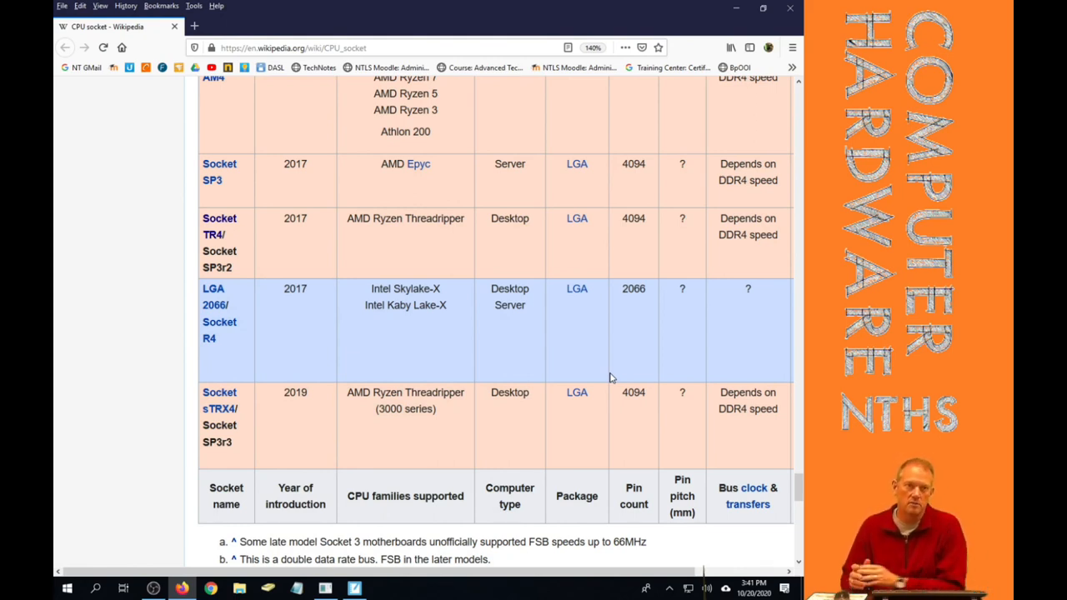
mouse_move(220, 226)
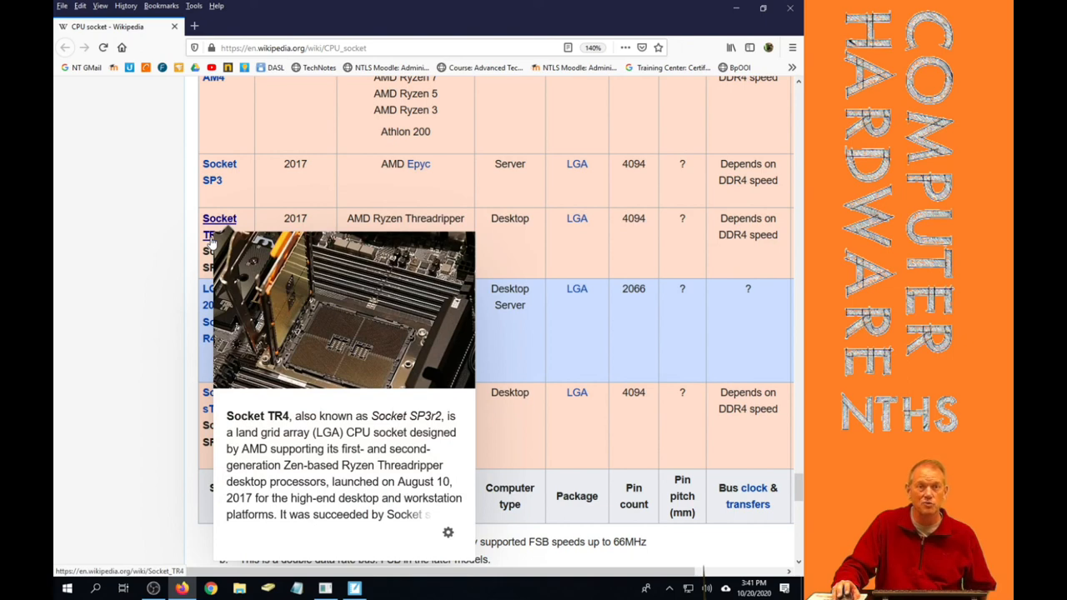
mouse_move(433, 249)
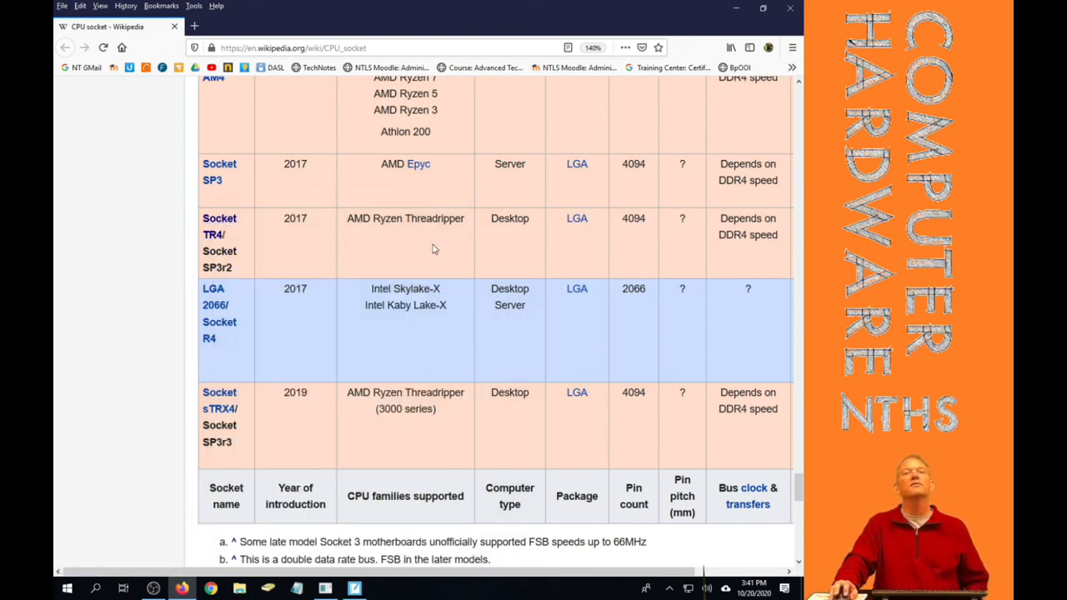
mouse_move(458, 275)
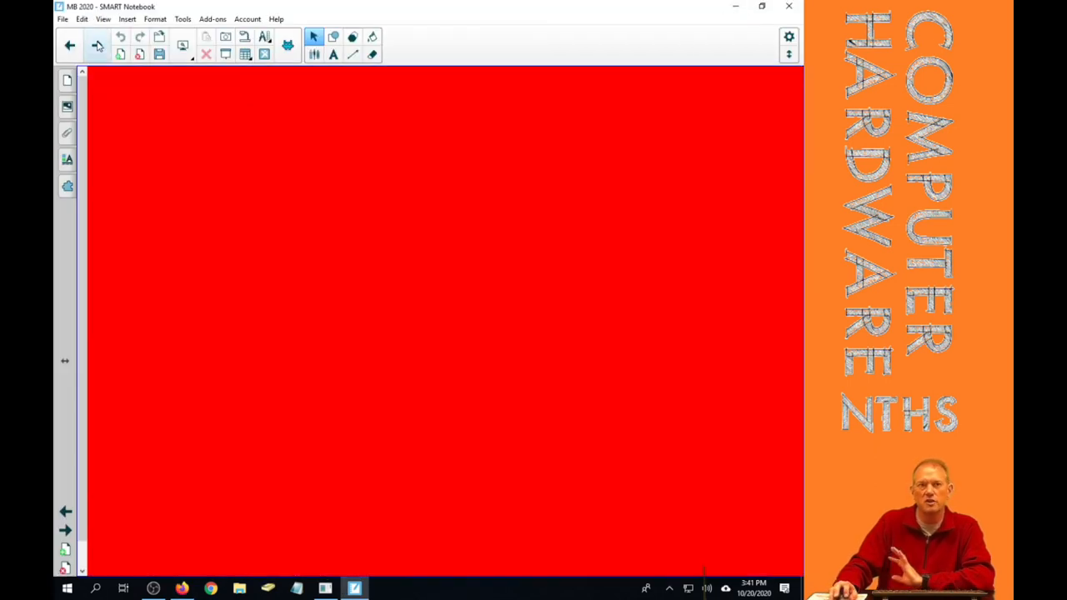
Return to the previous SMART Notebook slide showing the socket chart ending with LGA 2066
click(69, 46)
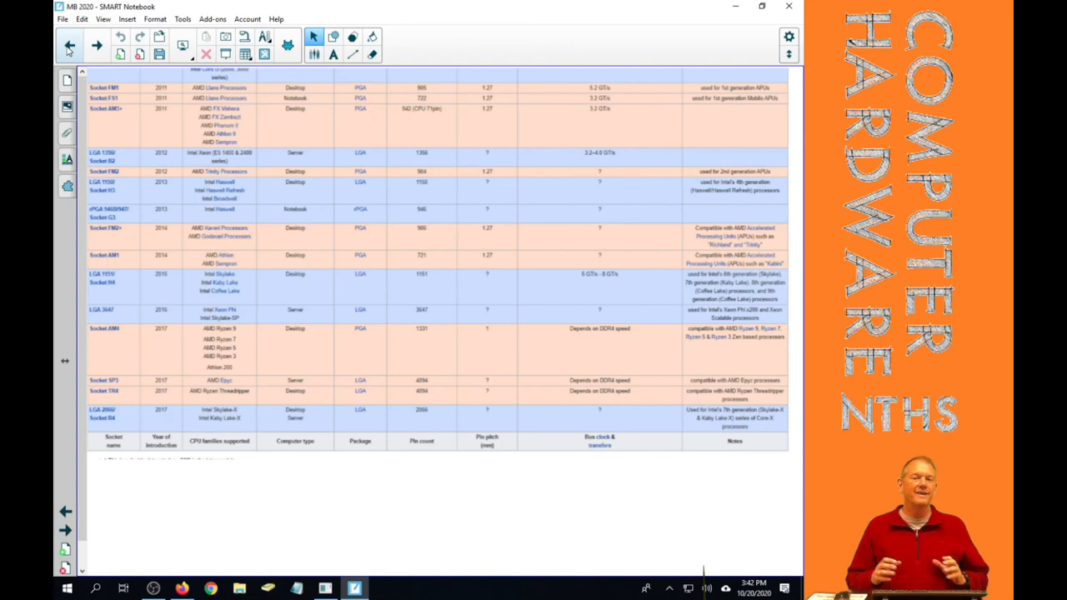